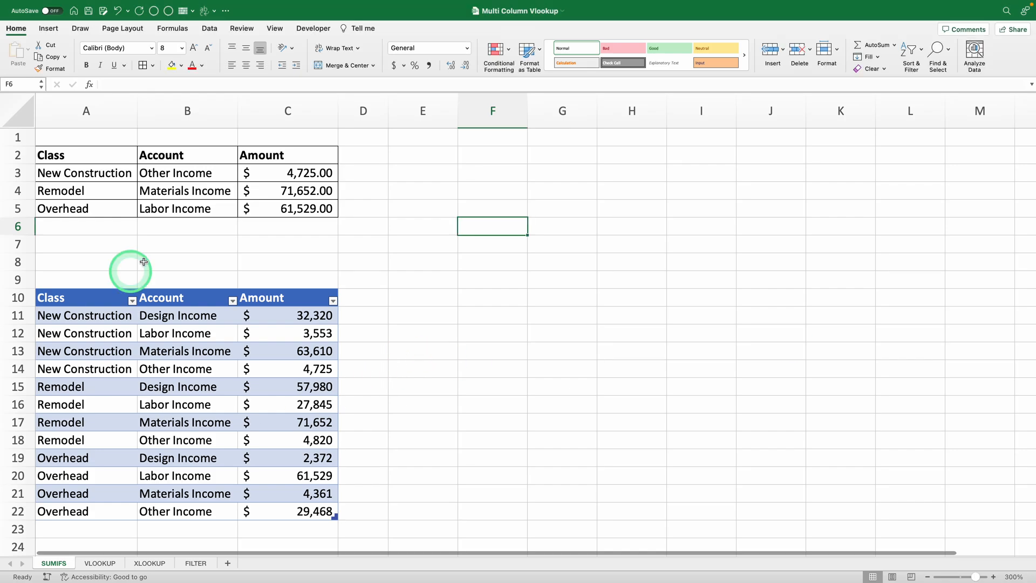
# Step: Review the three computed Amounts and the Class/Account columns, then show the VLOOKUP example sheet
pyautogui.click(84, 370)
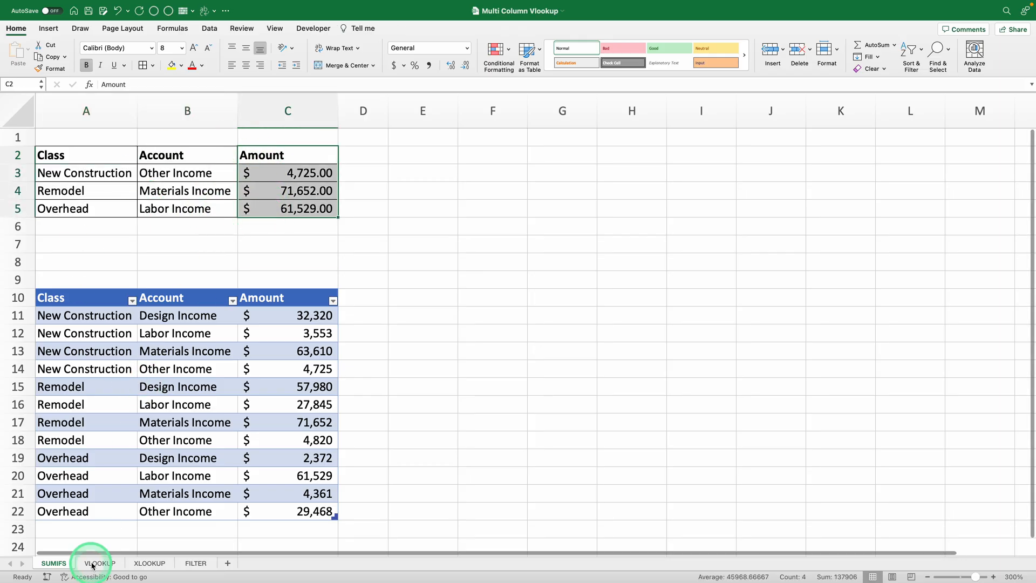
pyautogui.click(101, 564)
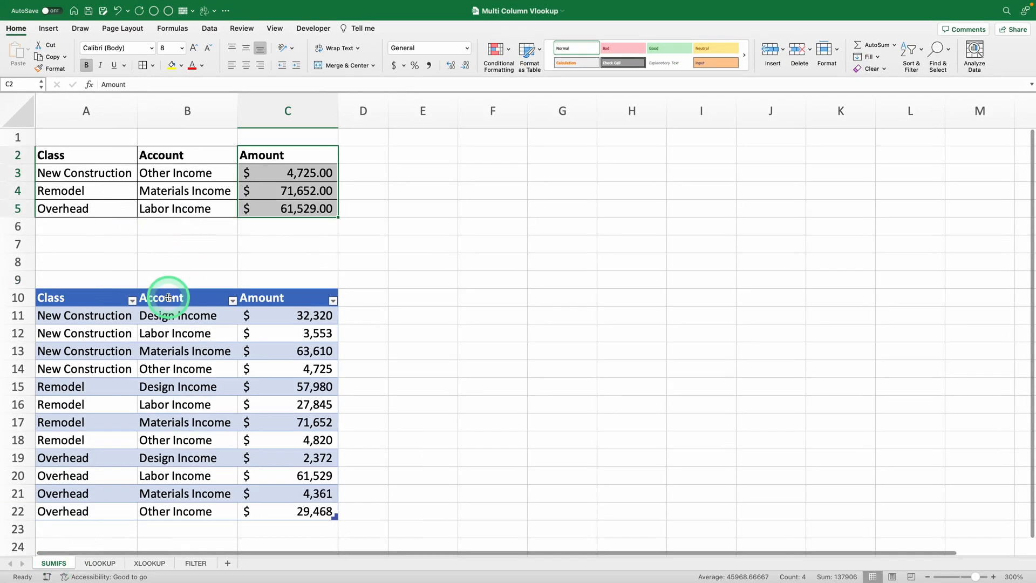
pyautogui.click(71, 298)
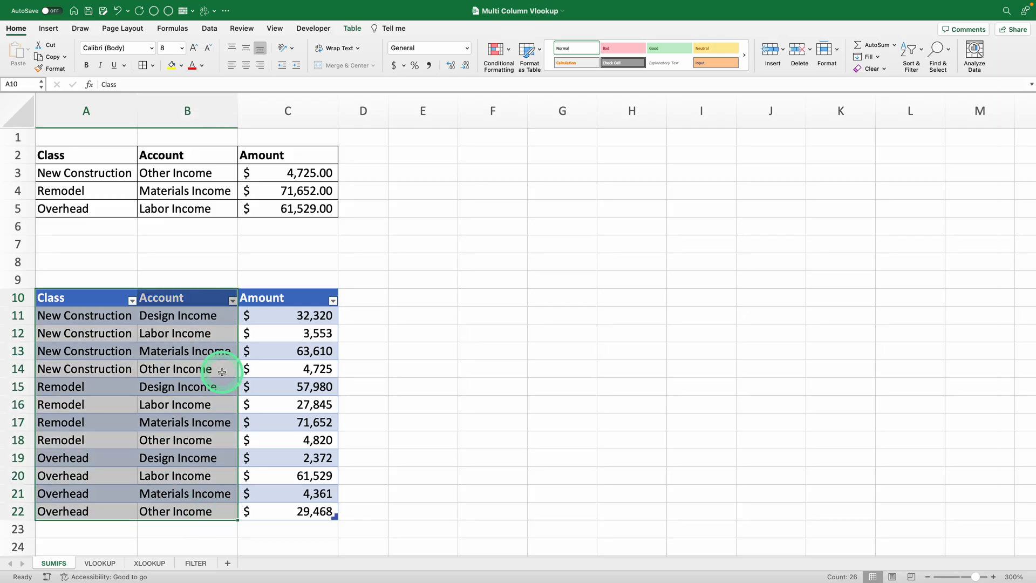
pyautogui.click(99, 564)
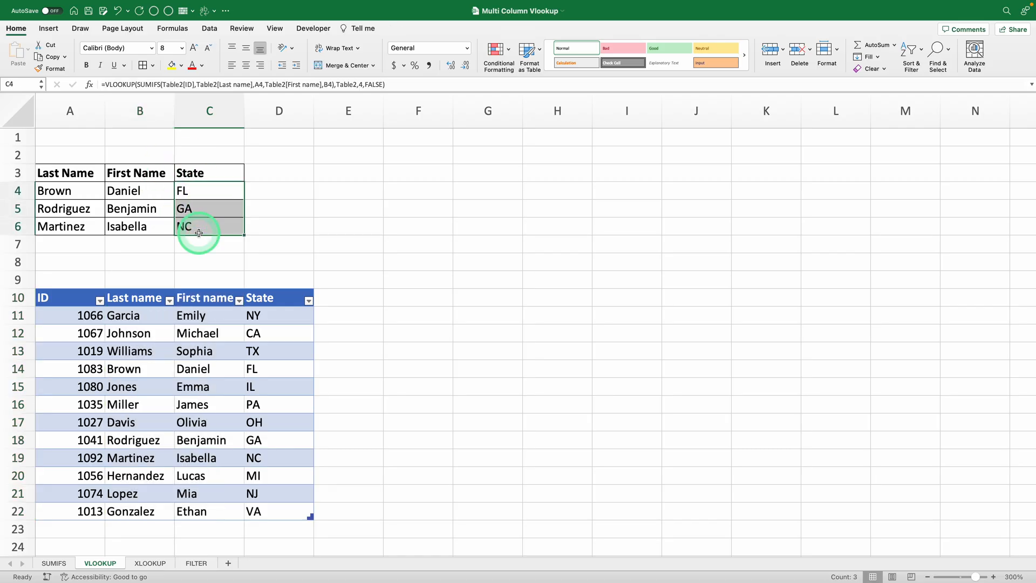
# Step: Return to the SUMIFS sheet and clear the Amount results in C3:C5
pyautogui.click(54, 564)
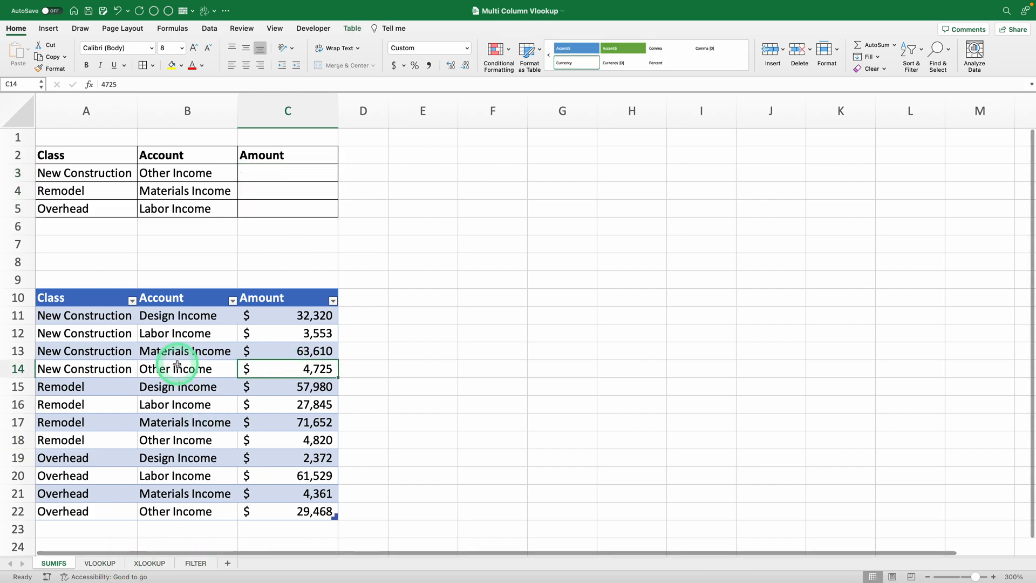
pyautogui.moveTo(147, 298)
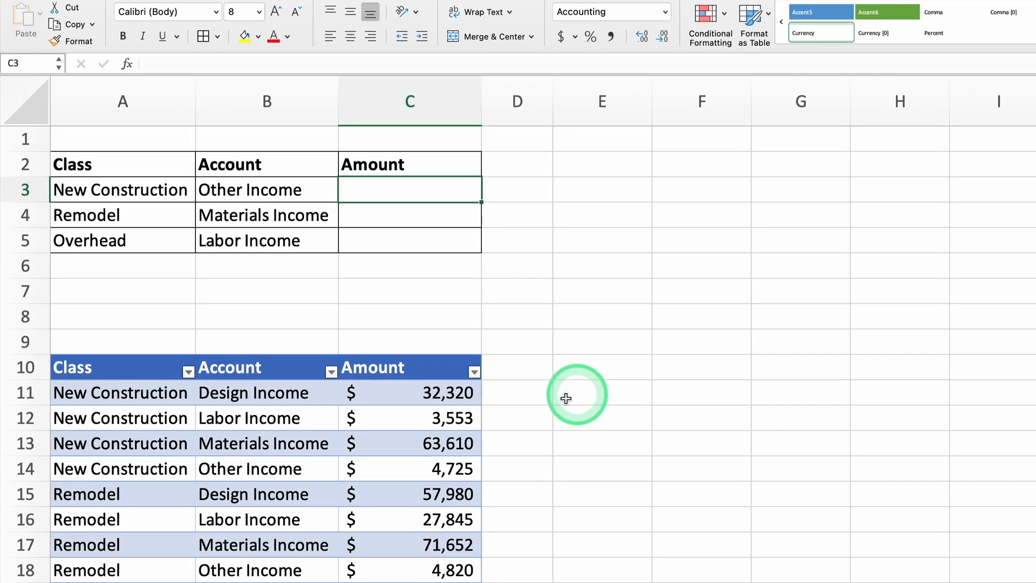
pyautogui.scroll(-3)
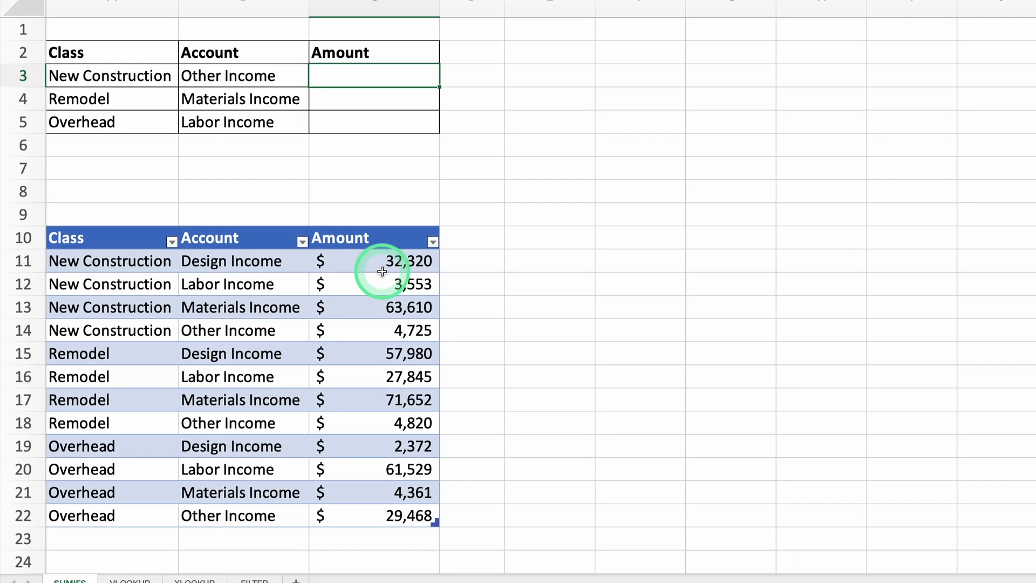
pyautogui.moveTo(400, 357)
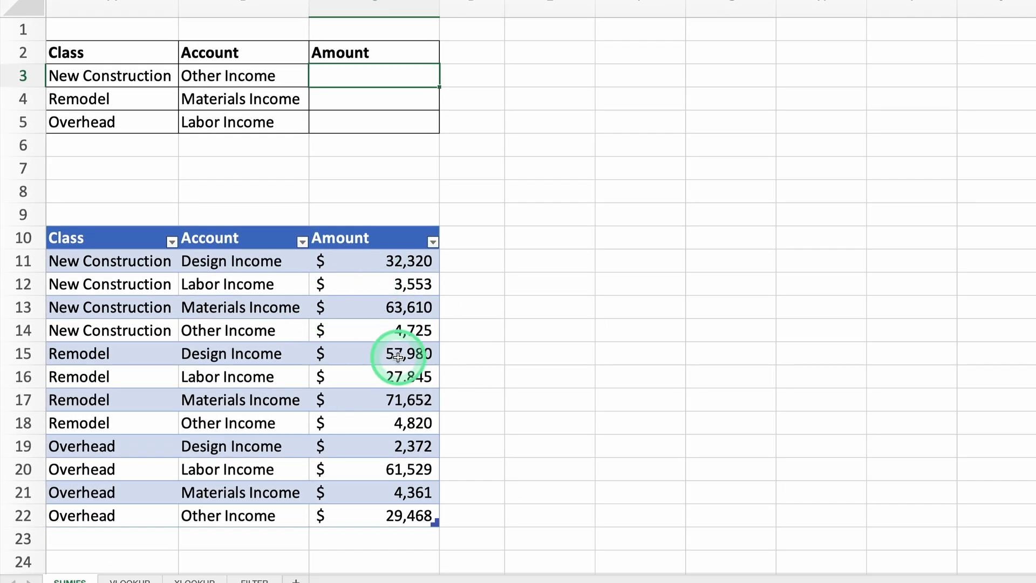
pyautogui.moveTo(415, 326)
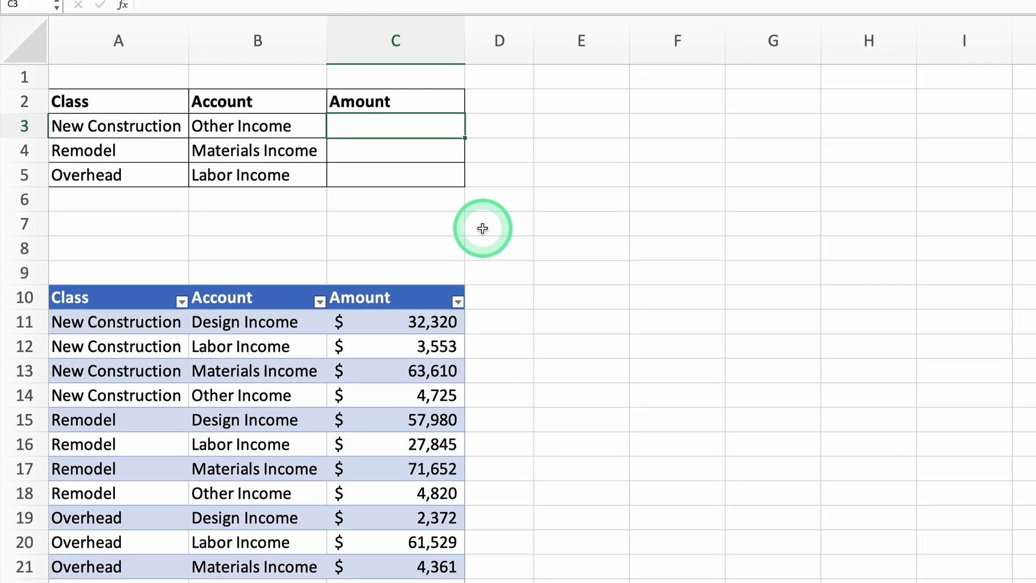
# Step: Build in C3 a SUMIFS over Table1 Amount with Class = A3 (New Construction) and Account = B3
pyautogui.write('=')
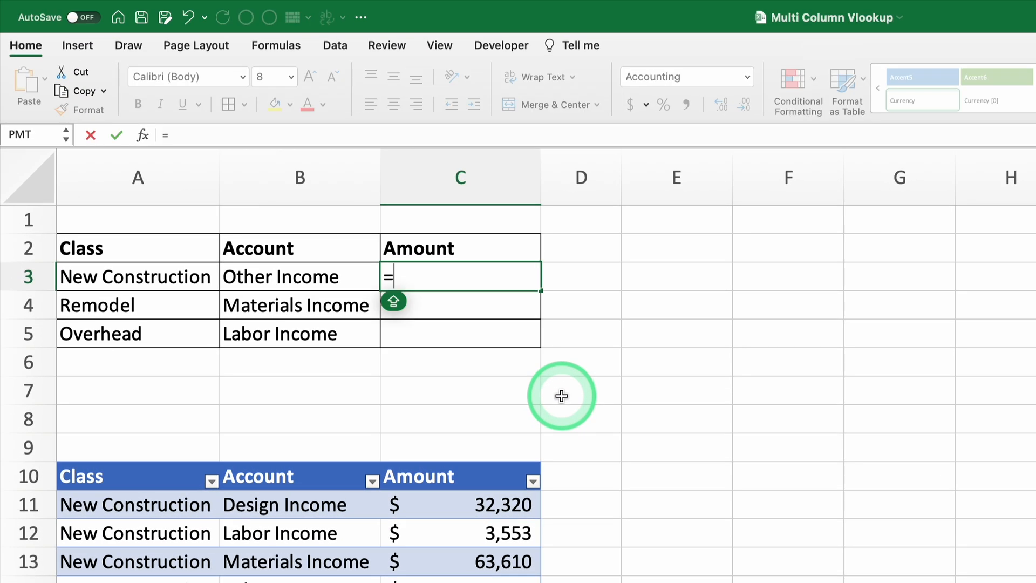
pyautogui.write('S')
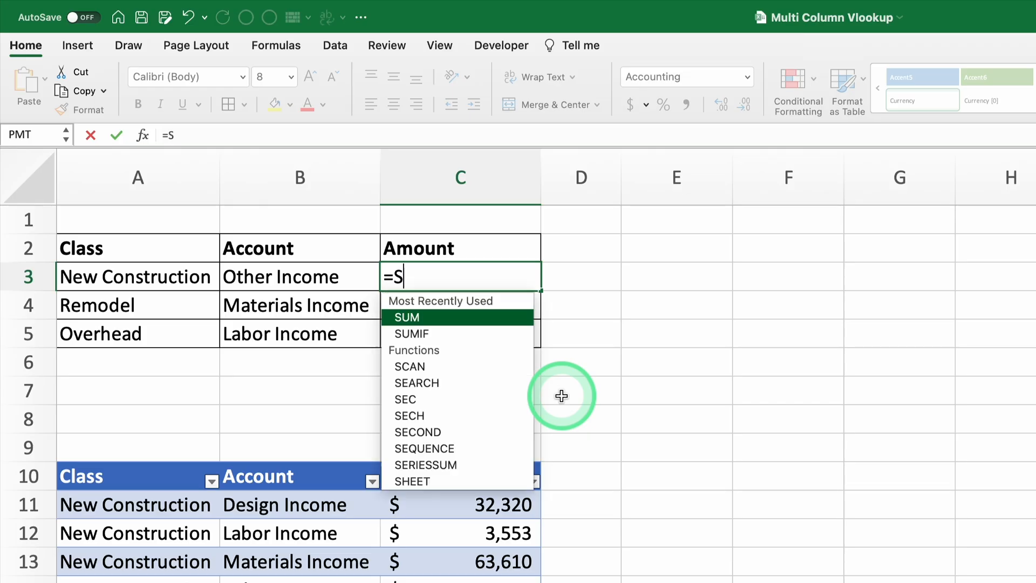
pyautogui.write('UMIFS')
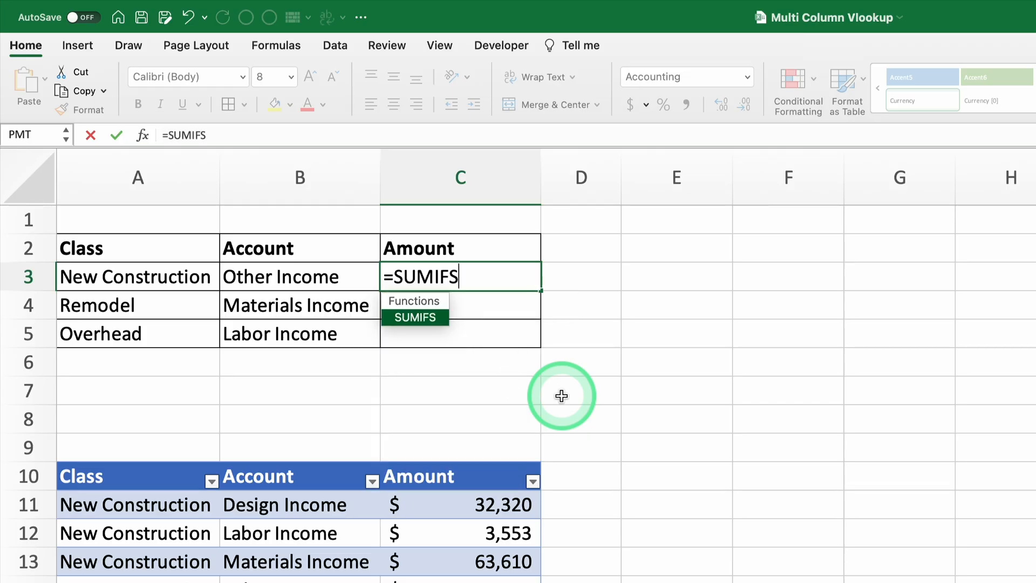
pyautogui.write('(')
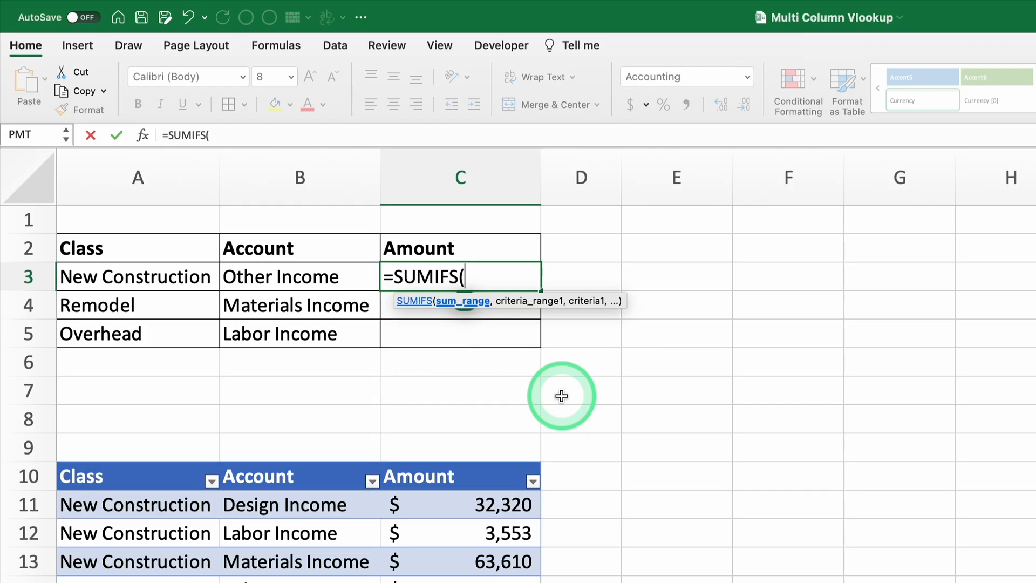
pyautogui.moveTo(564, 473)
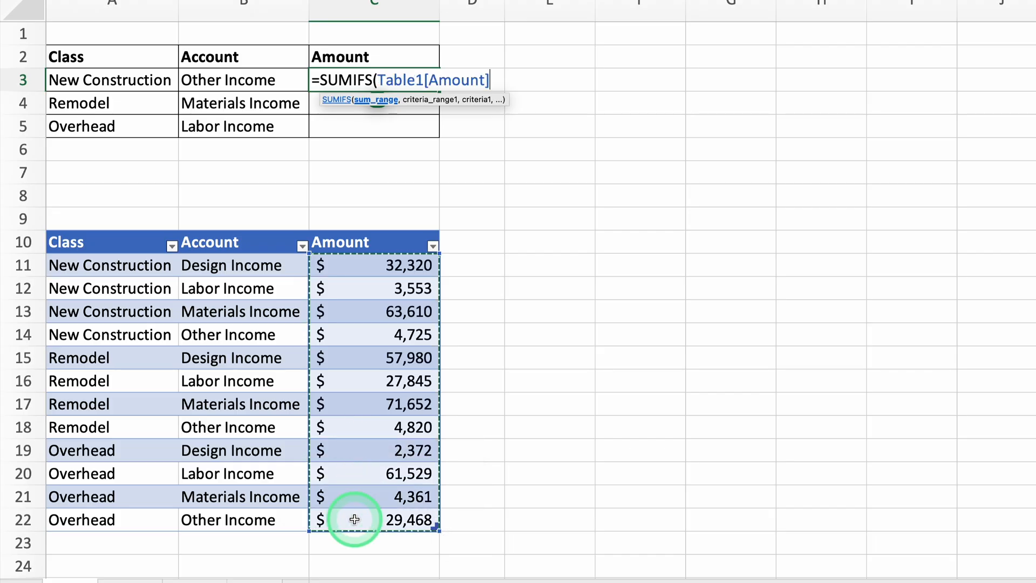
pyautogui.moveTo(377, 326)
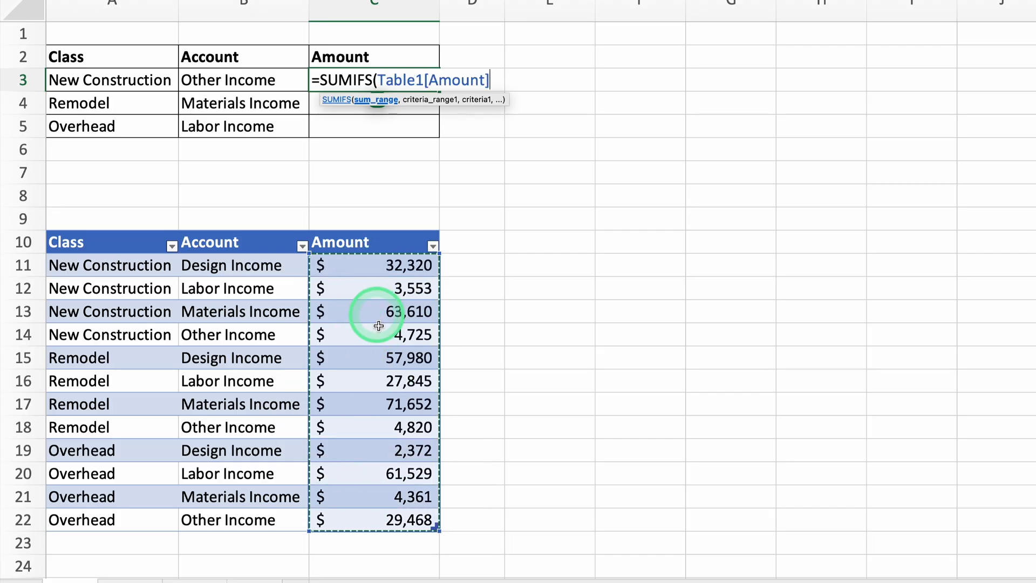
pyautogui.moveTo(423, 385)
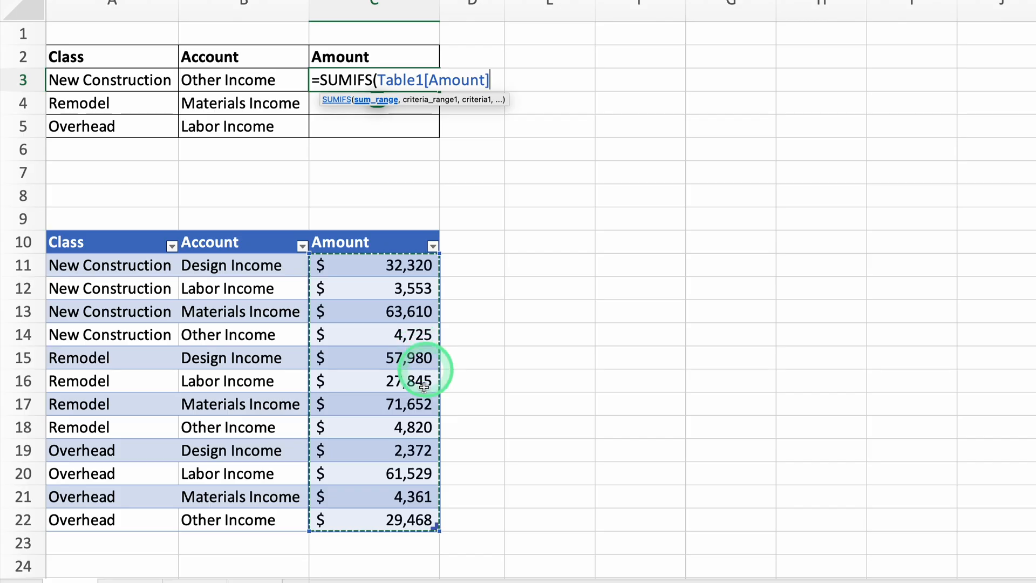
pyautogui.write(',')
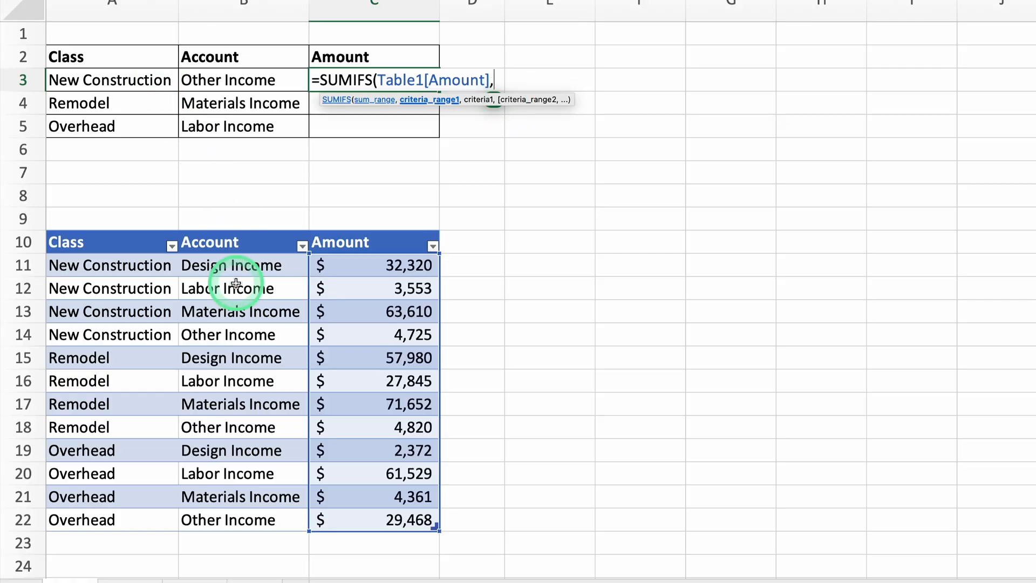
pyautogui.moveTo(111, 266); pyautogui.dragTo(111, 381)
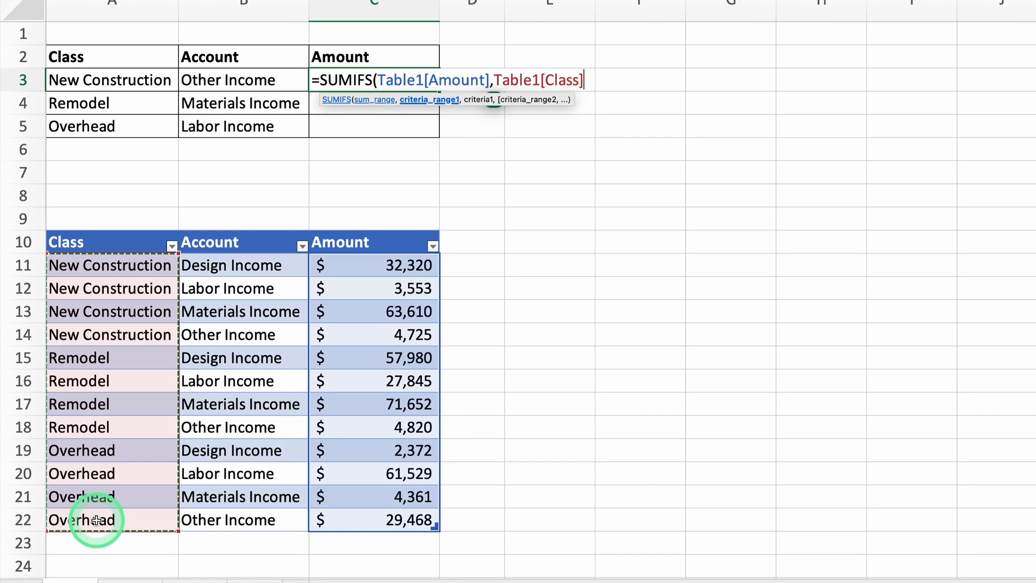
pyautogui.write(',')
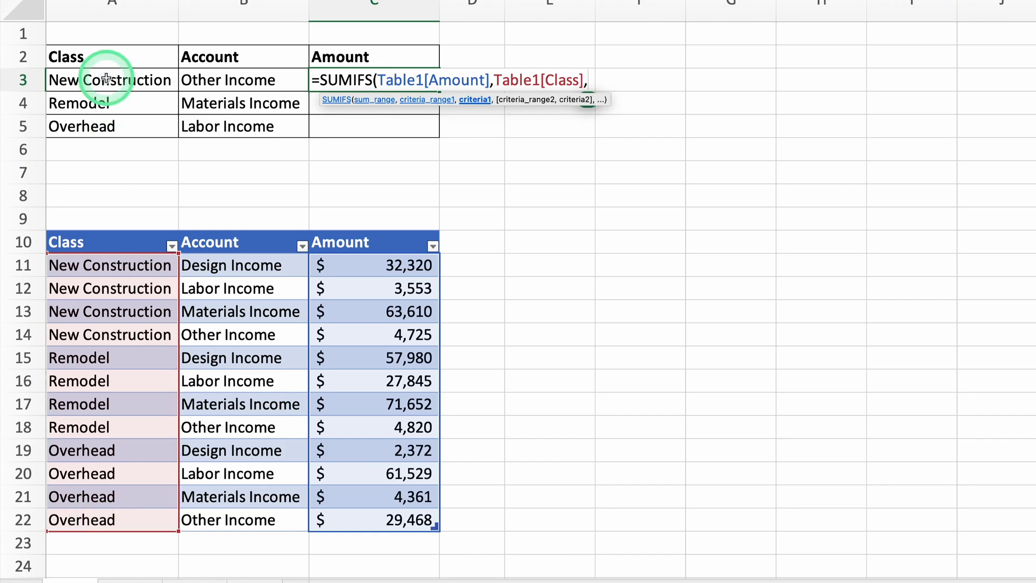
pyautogui.click(108, 80)
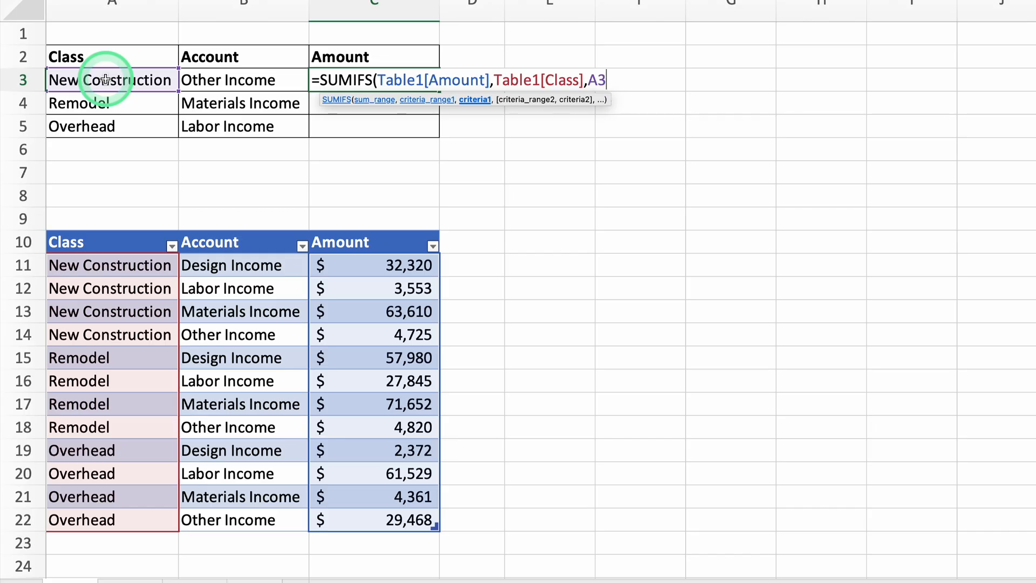
pyautogui.moveTo(242, 265); pyautogui.dragTo(243, 427)
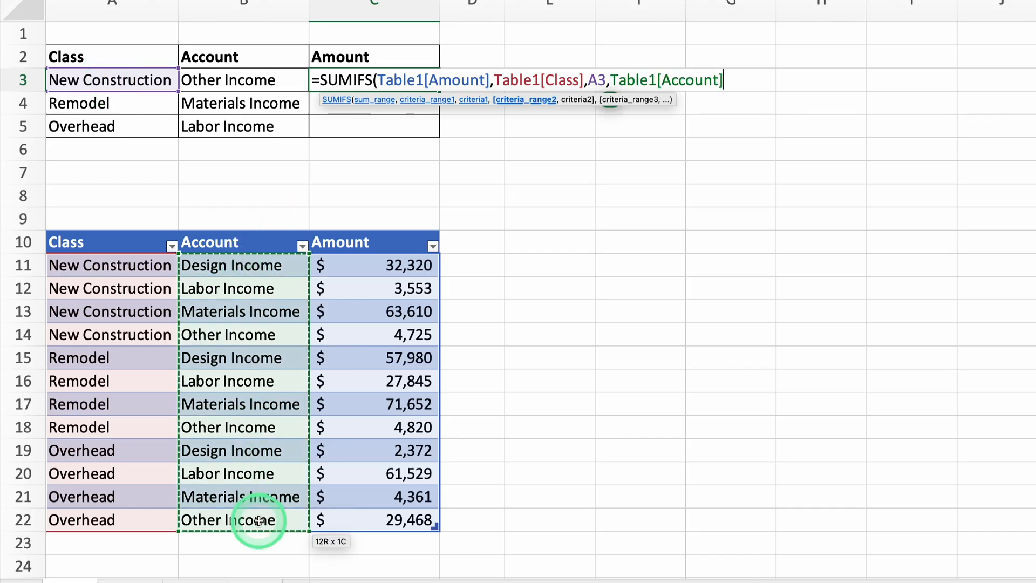
pyautogui.write(',B3)')
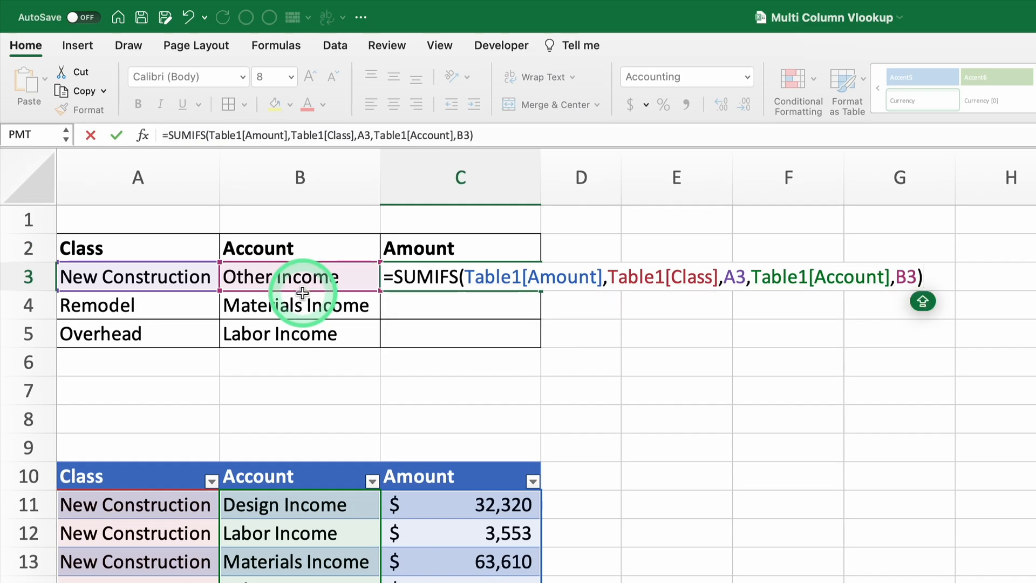
# Step: Commit the SUMIFS, fill it to C5, and verify the matching source rows including the 4,725 amount
pyautogui.press('Enter')
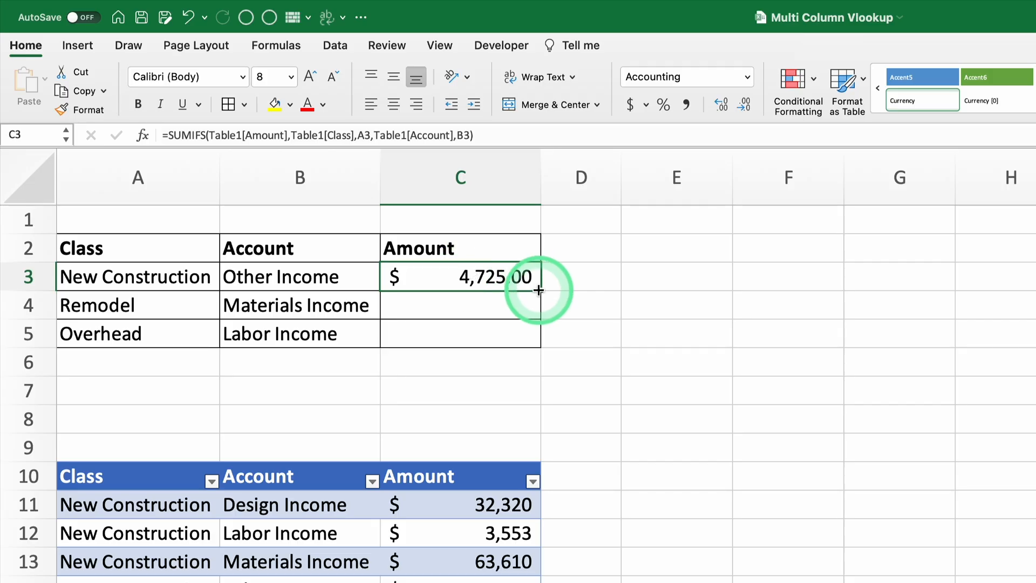
pyautogui.moveTo(538, 291); pyautogui.dragTo(538, 334)
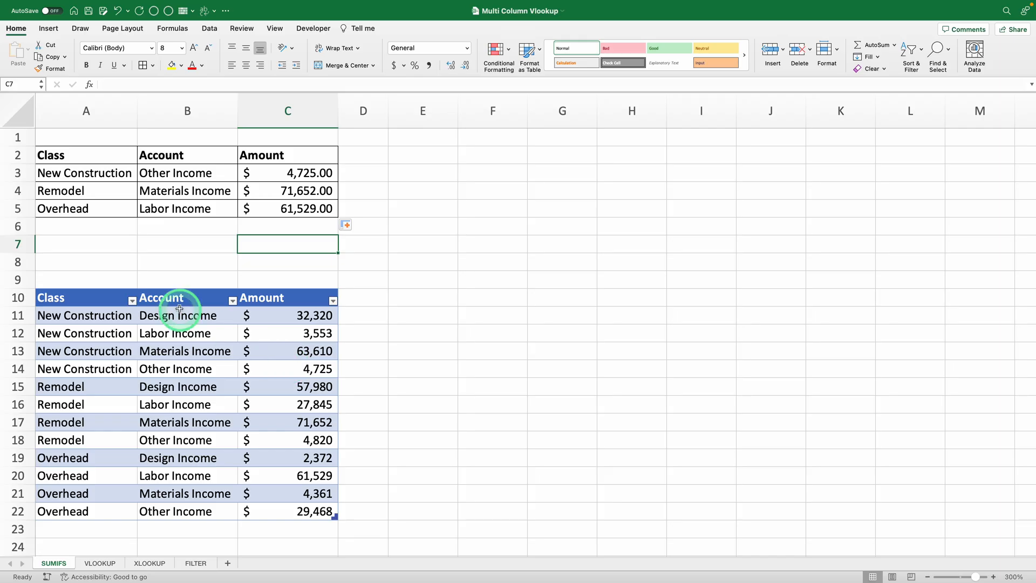
pyautogui.click(181, 369)
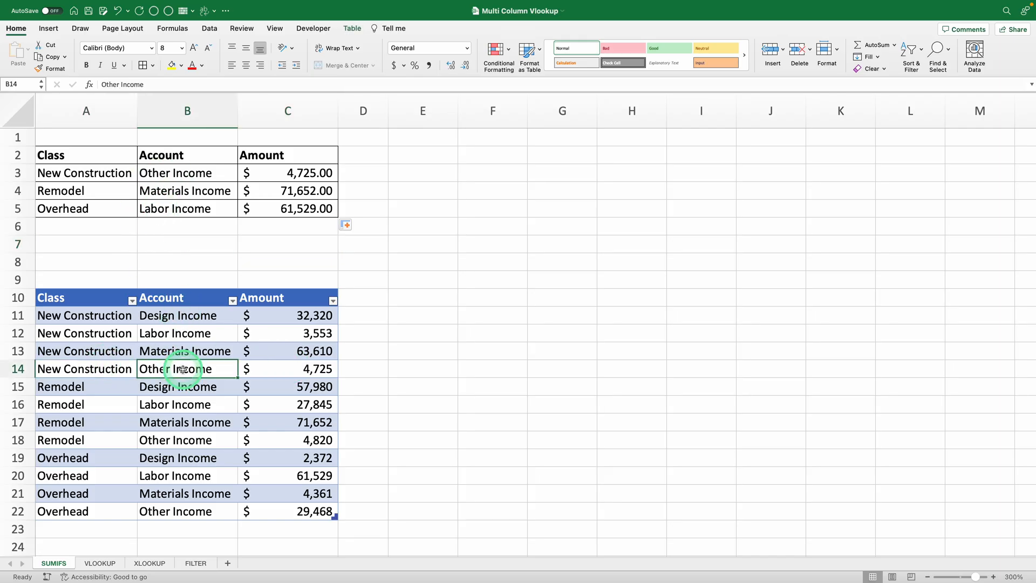
pyautogui.click(63, 493)
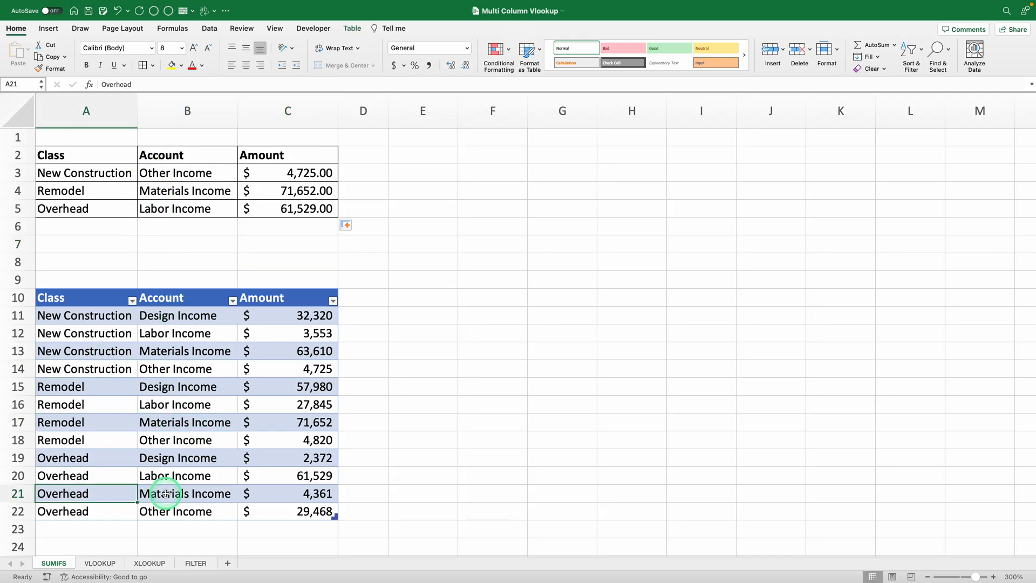
pyautogui.click(185, 493)
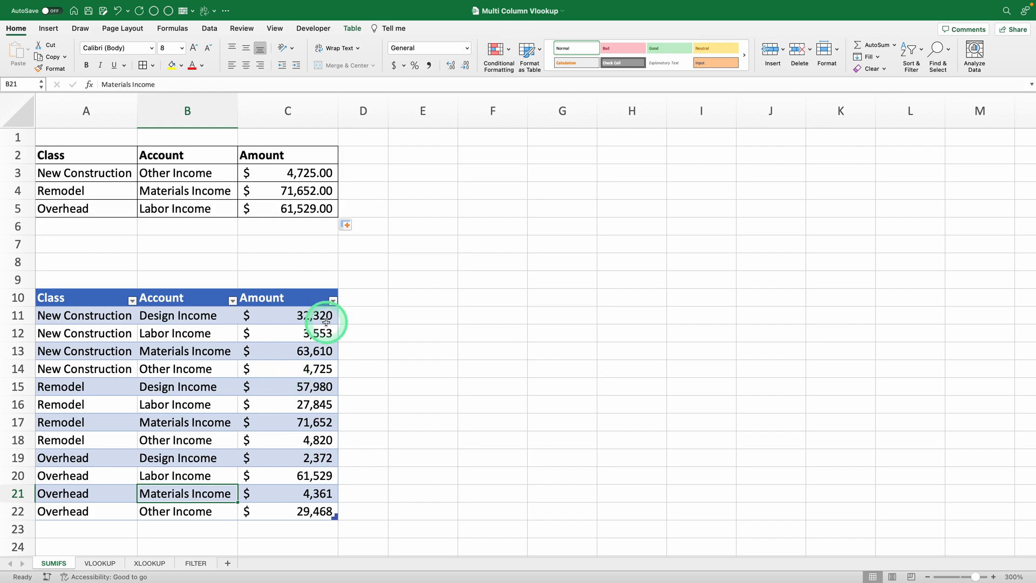
pyautogui.moveTo(114, 188)
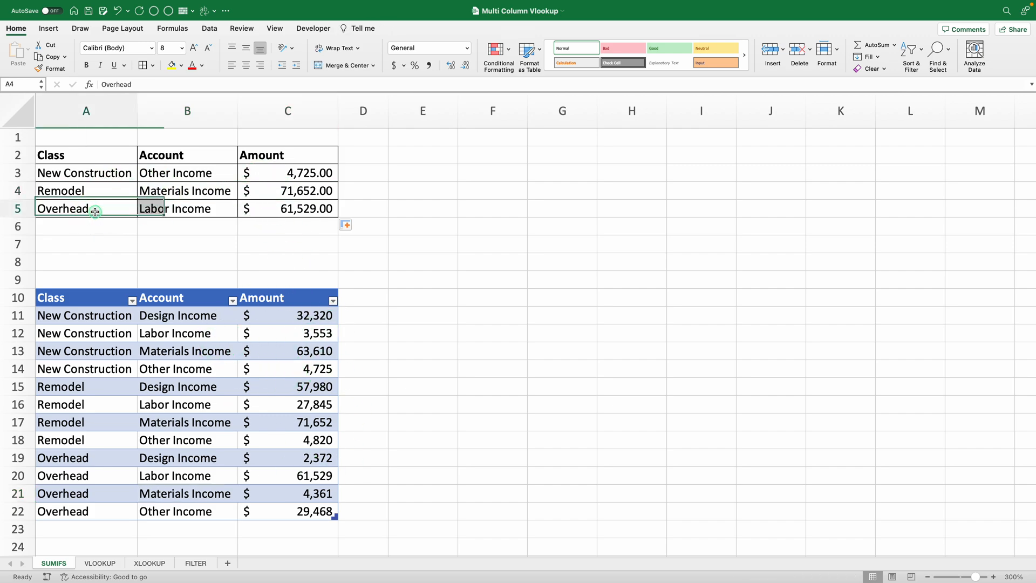
pyautogui.click(288, 369)
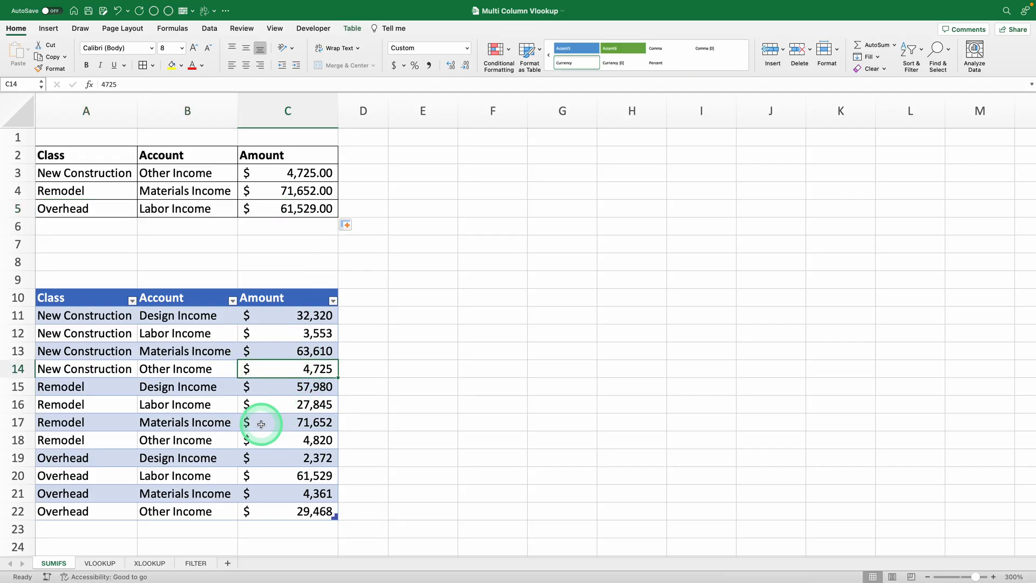
pyautogui.click(99, 563)
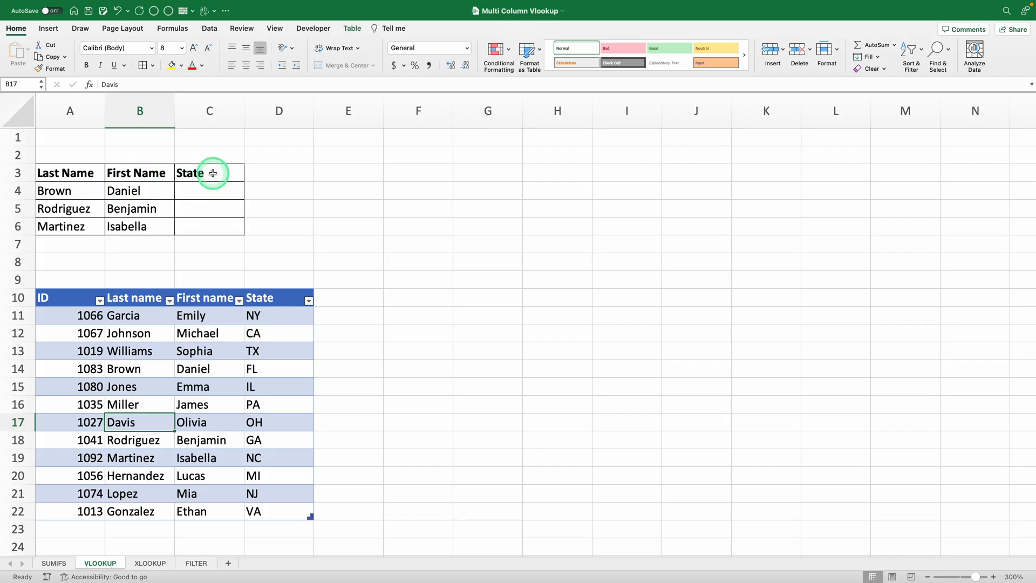
pyautogui.moveTo(210, 298); pyautogui.dragTo(277, 442)
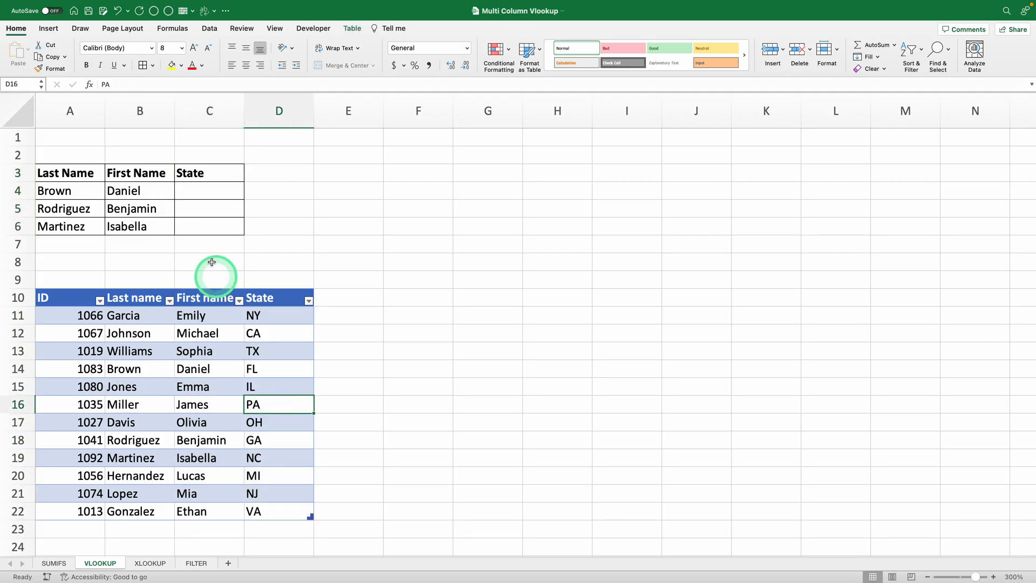
pyautogui.moveTo(177, 278)
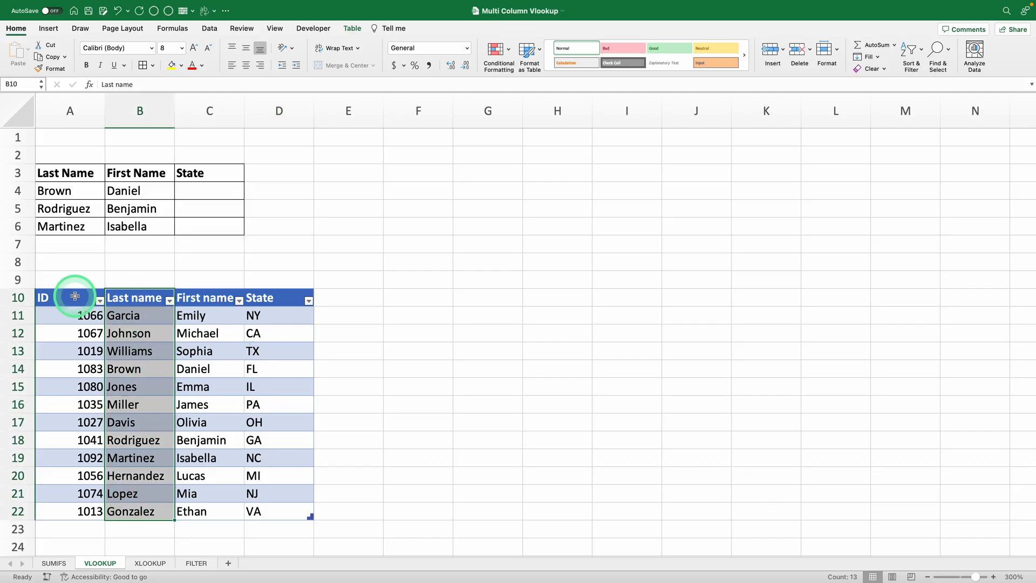
pyautogui.click(255, 458)
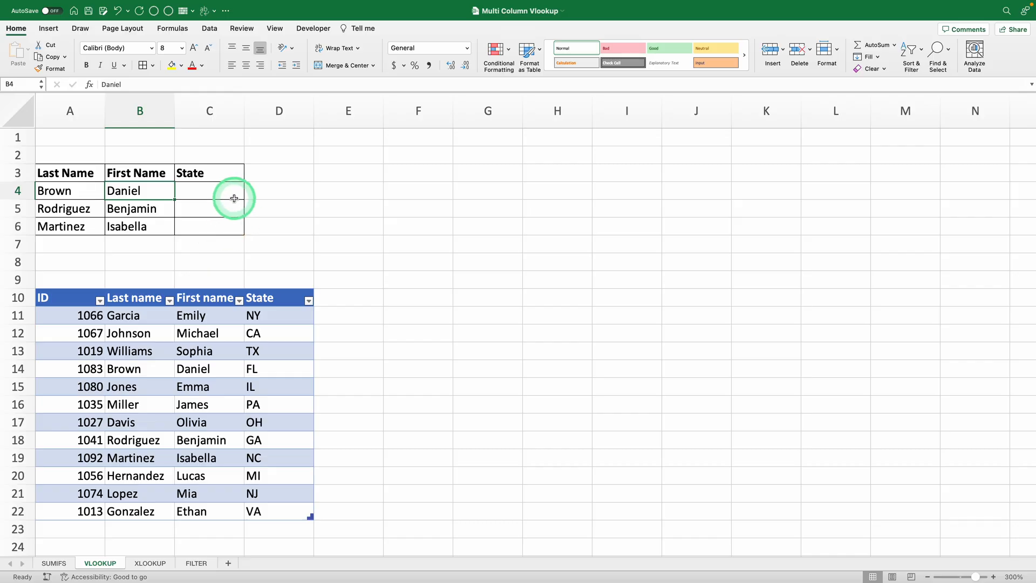
pyautogui.click(54, 298)
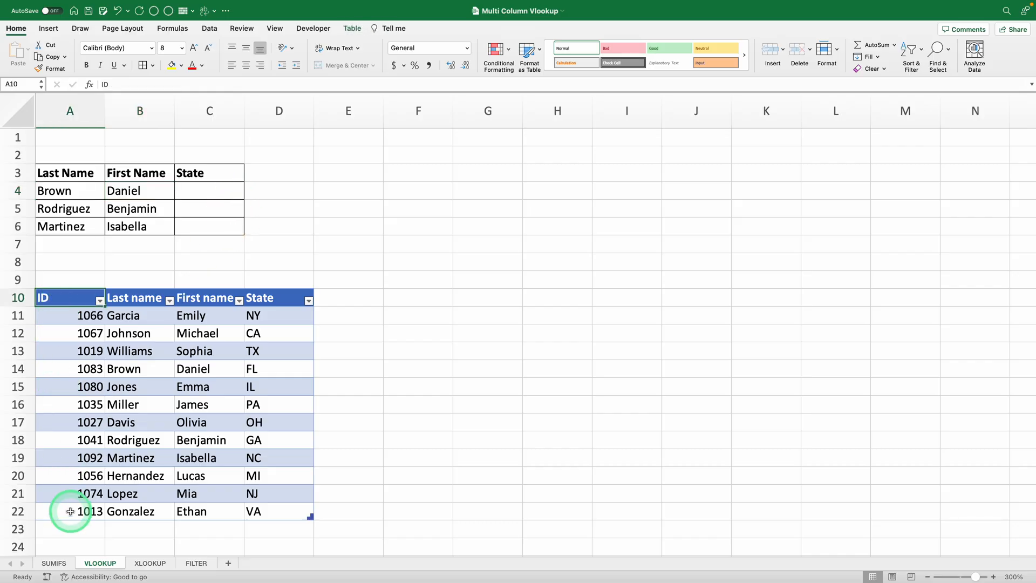
pyautogui.click(43, 298)
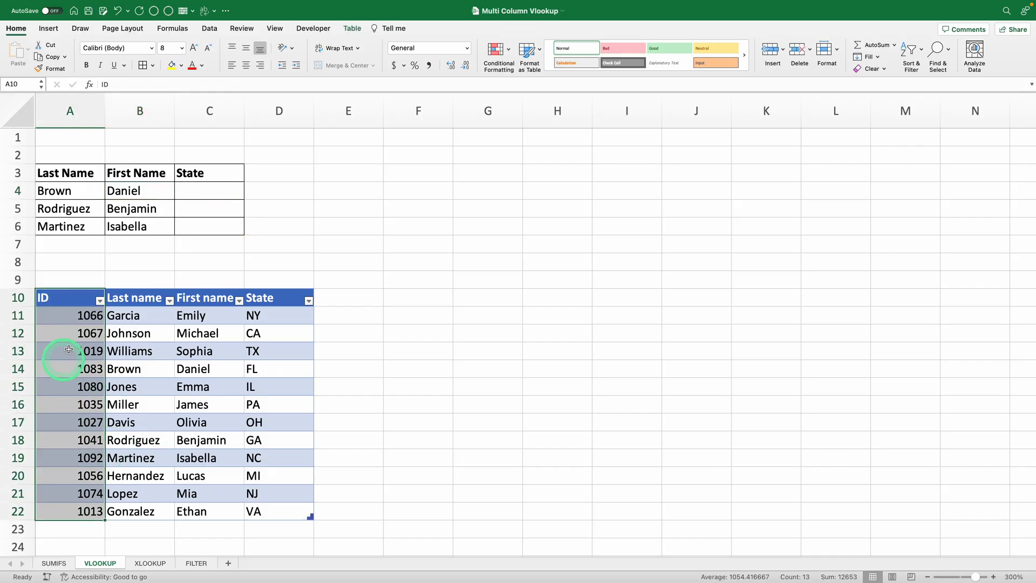
pyautogui.moveTo(96, 414)
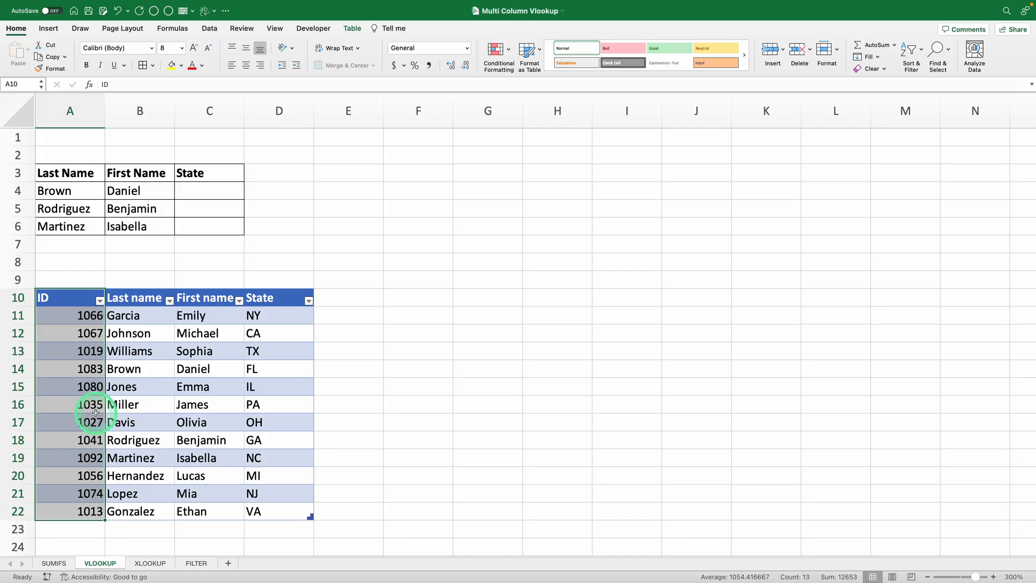
pyautogui.click(132, 352)
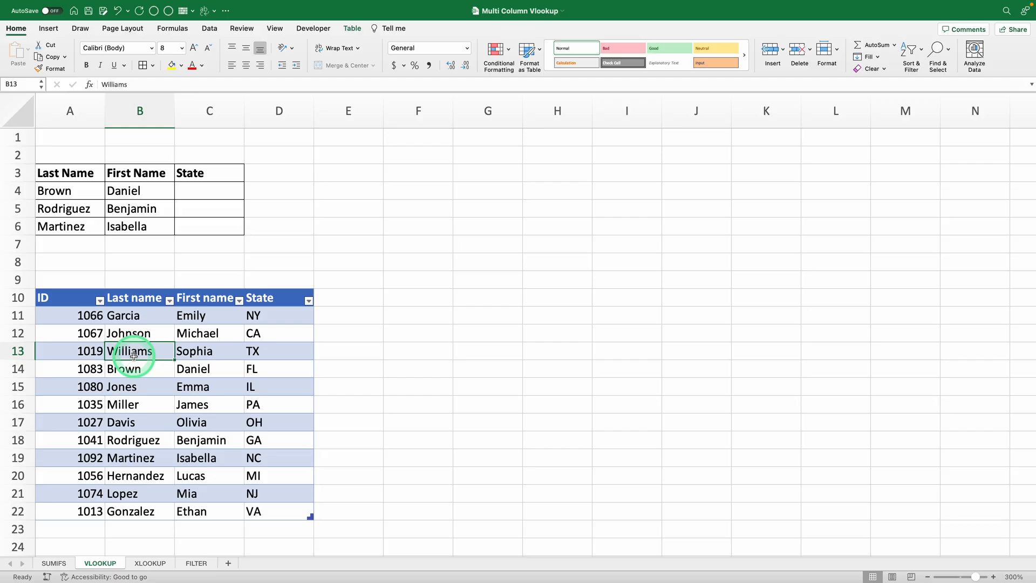
pyautogui.moveTo(263, 355)
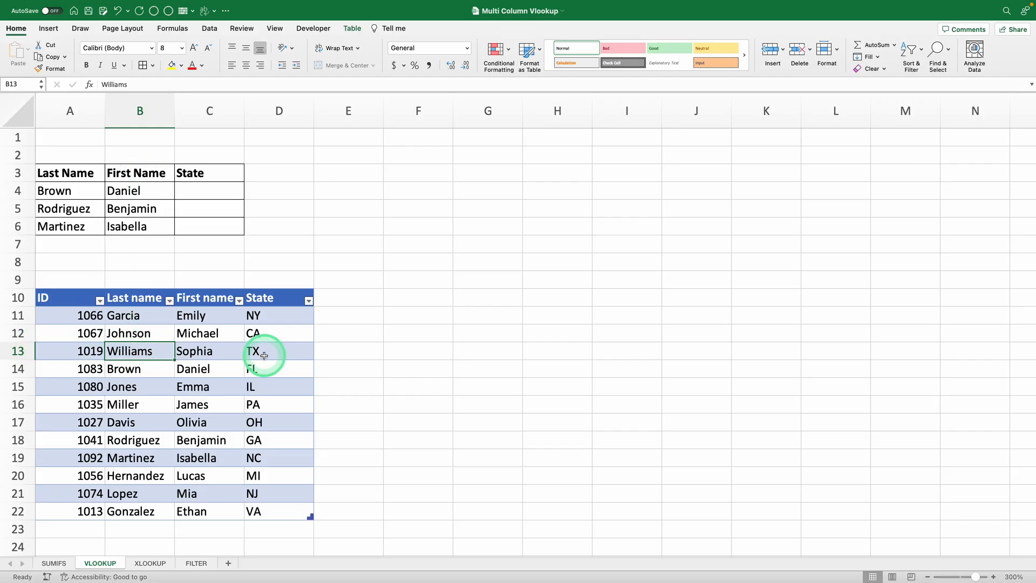
pyautogui.moveTo(160, 212)
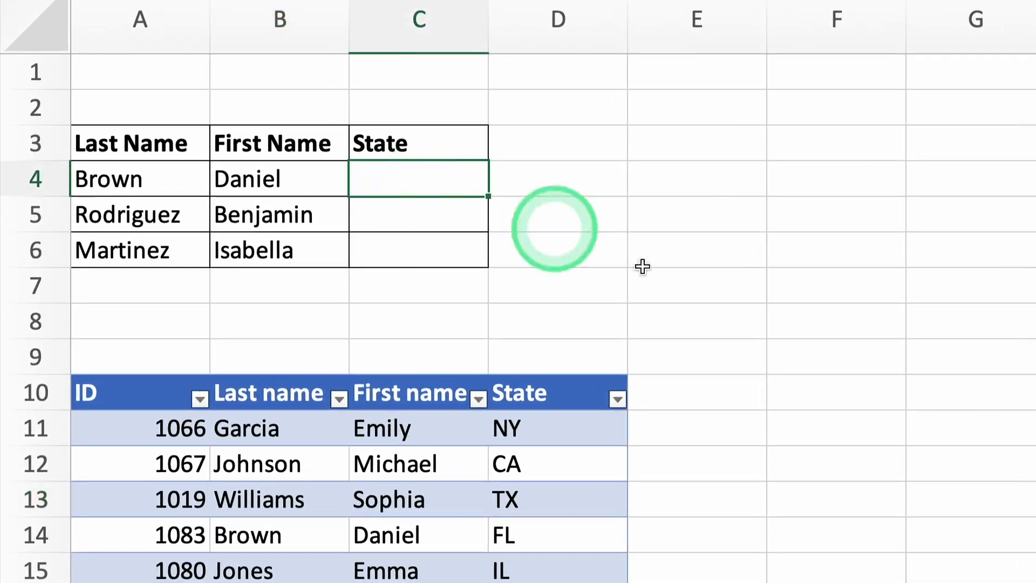
# Step: Enter in C4 a SUMIFS summing Table2 ID where Last name is Brown (A4) and First name Daniel (B4)
pyautogui.write('=')
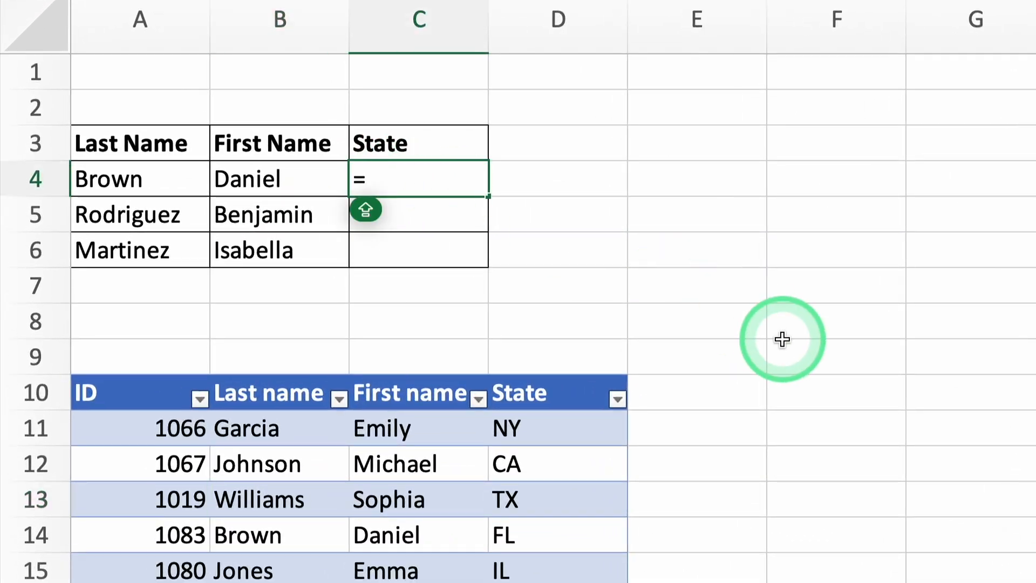
pyautogui.write('SUMIFS(')
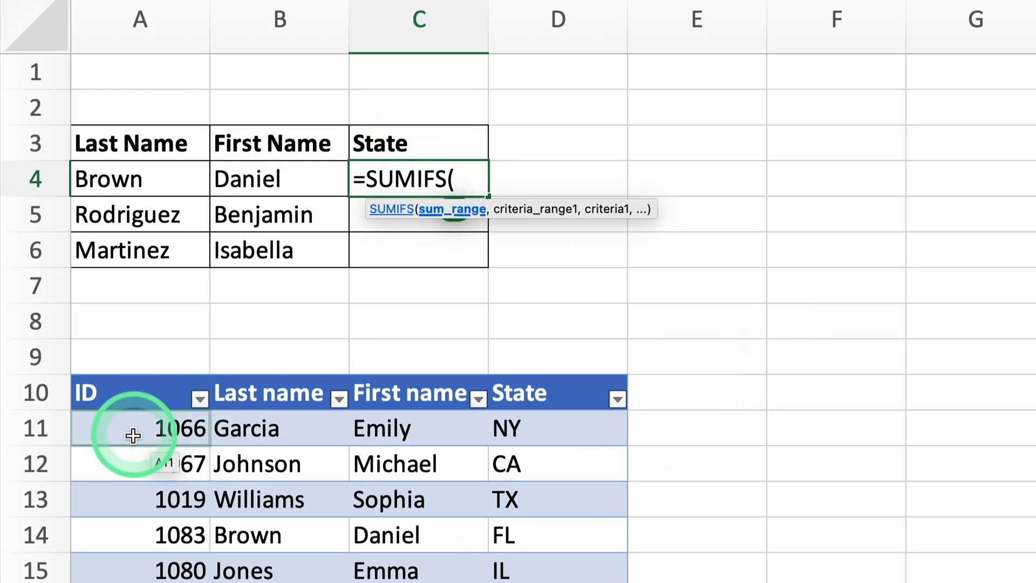
pyautogui.moveTo(132, 430); pyautogui.dragTo(65, 516)
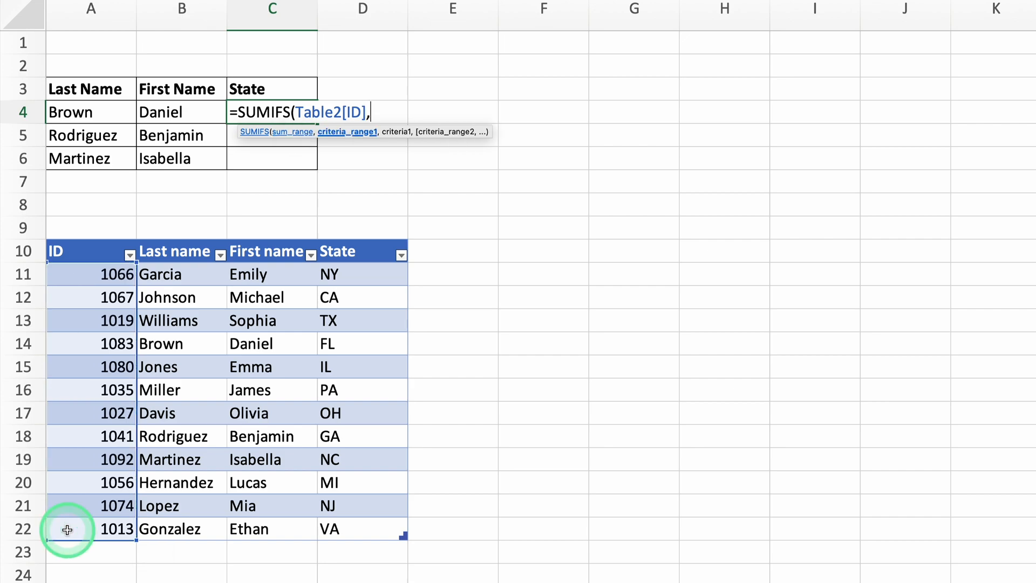
pyautogui.moveTo(66, 505)
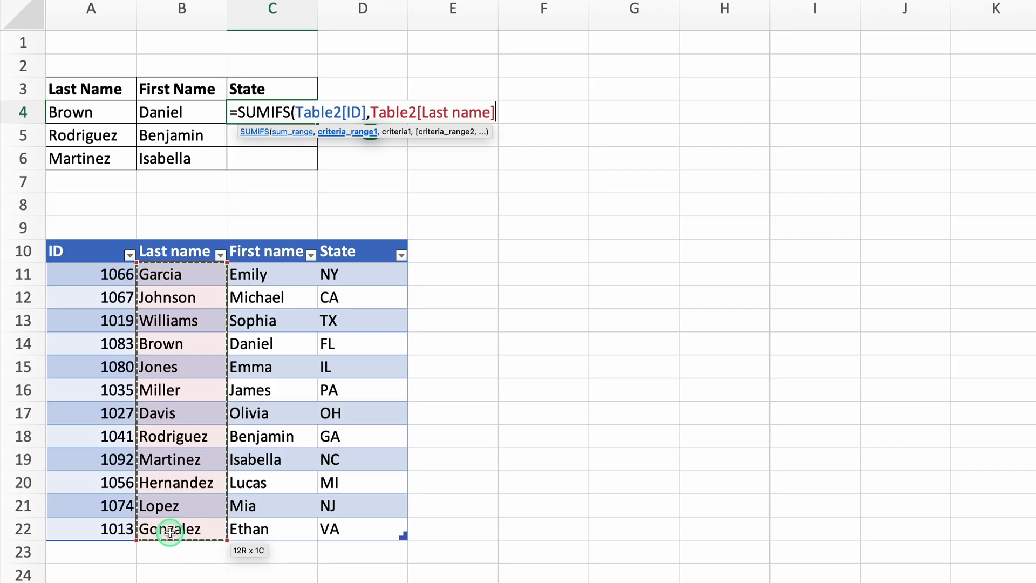
pyautogui.write(',')
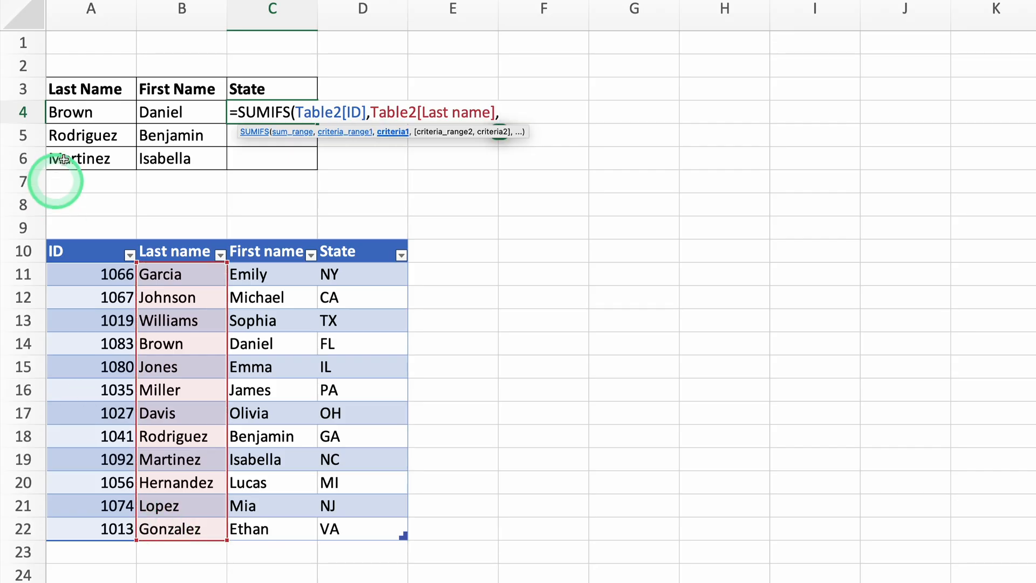
pyautogui.click(90, 112)
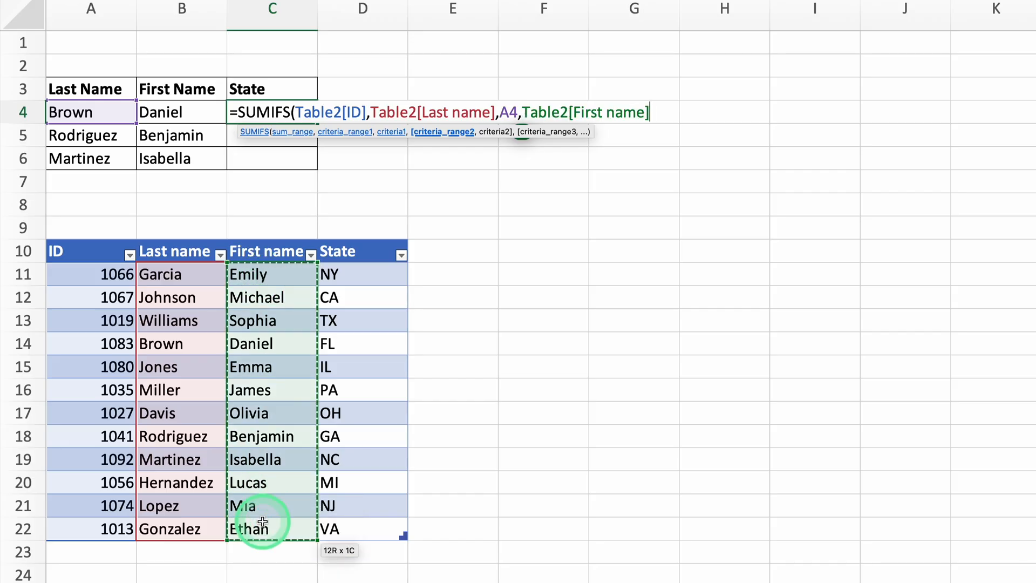
pyautogui.click(170, 112)
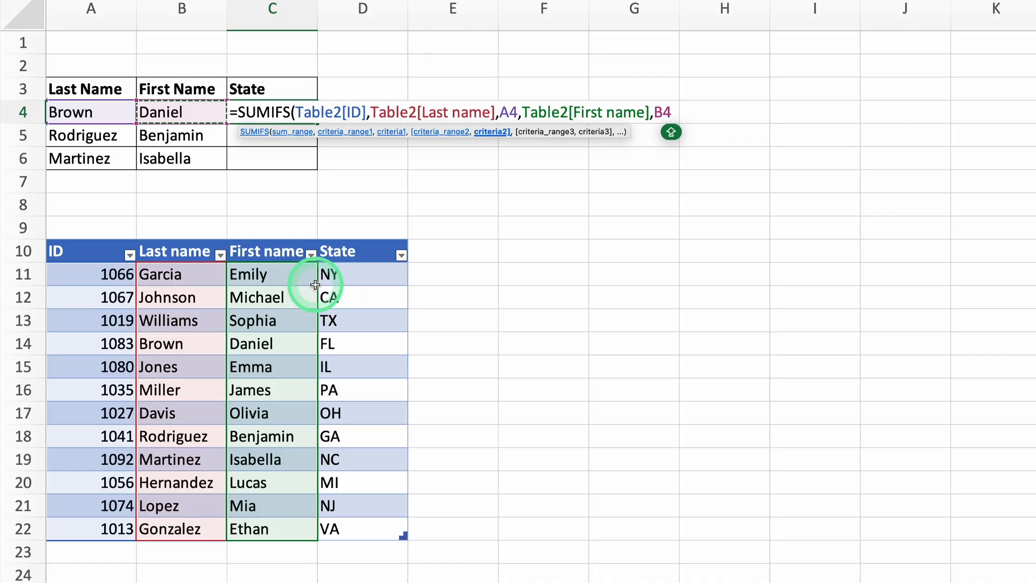
pyautogui.press('Enter')
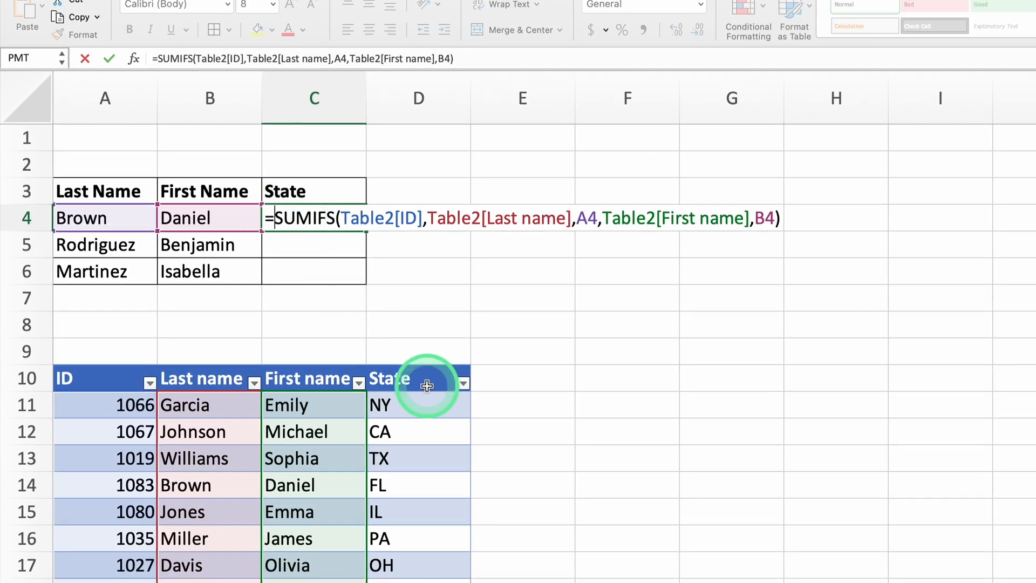
pyautogui.write('=VLOOKUP(')
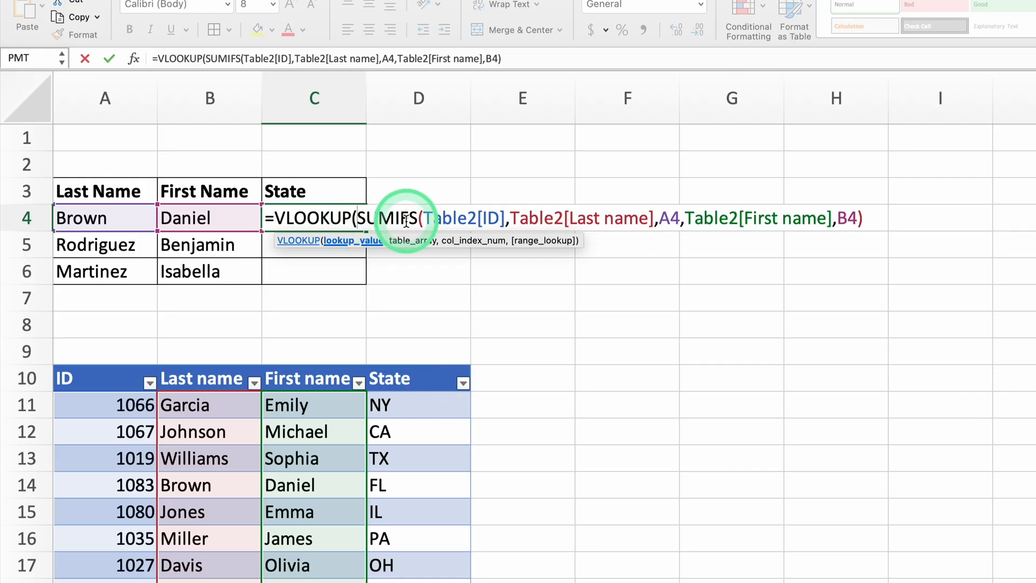
pyautogui.click(877, 218)
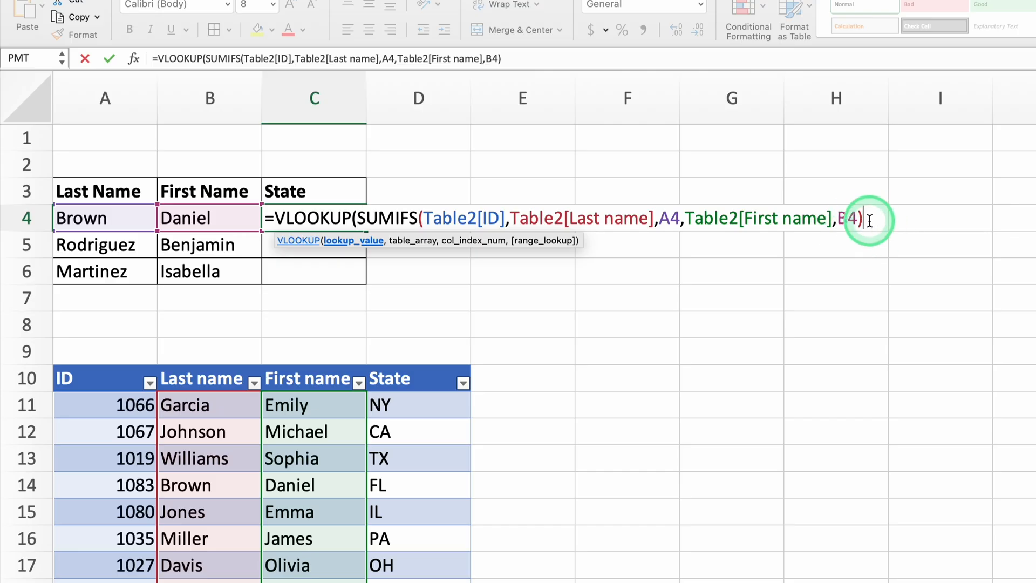
pyautogui.moveTo(886, 372)
pyautogui.write(',')
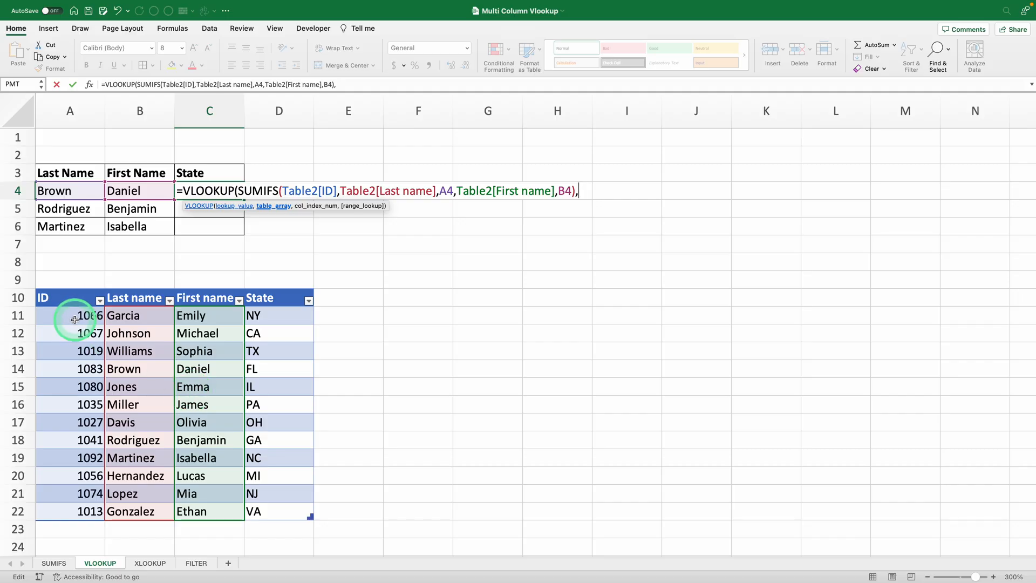
pyautogui.click(71, 316)
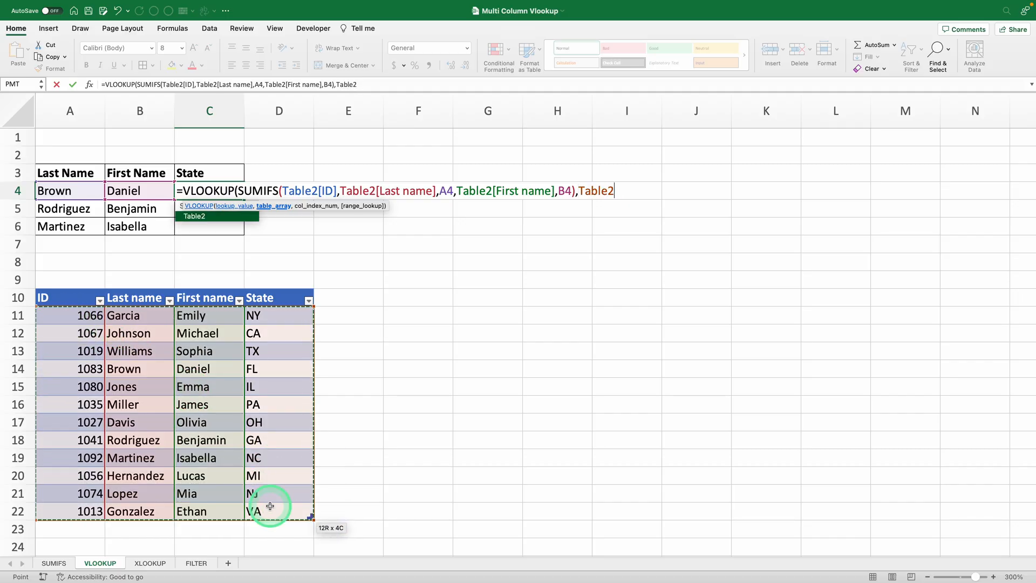
pyautogui.write(',')
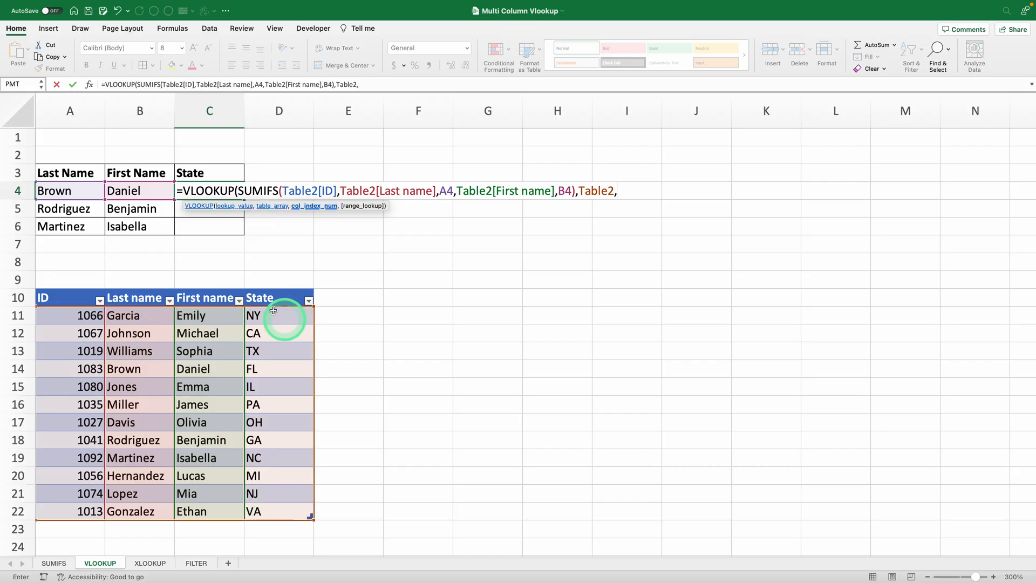
pyautogui.moveTo(276, 321)
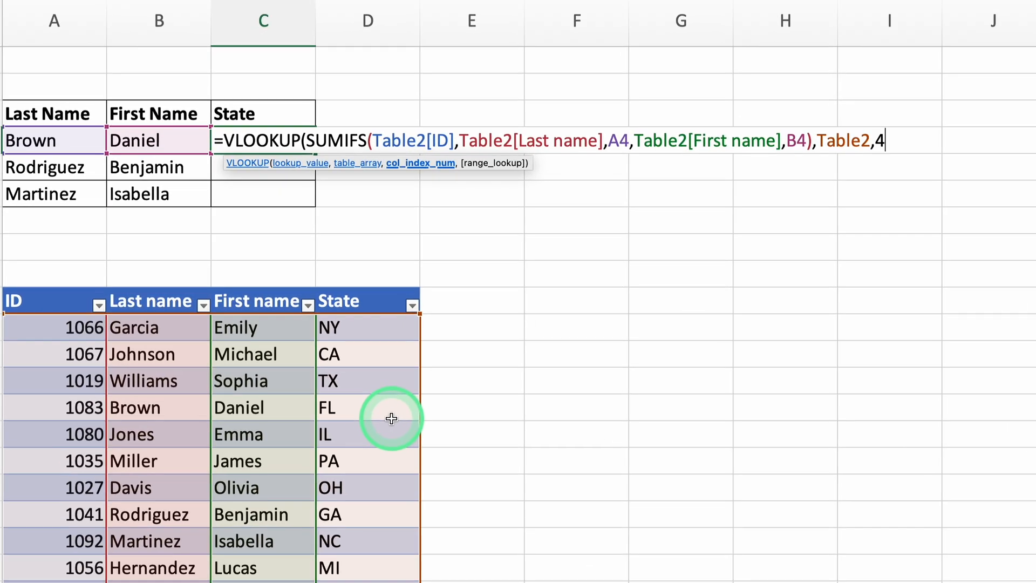
pyautogui.write(',')
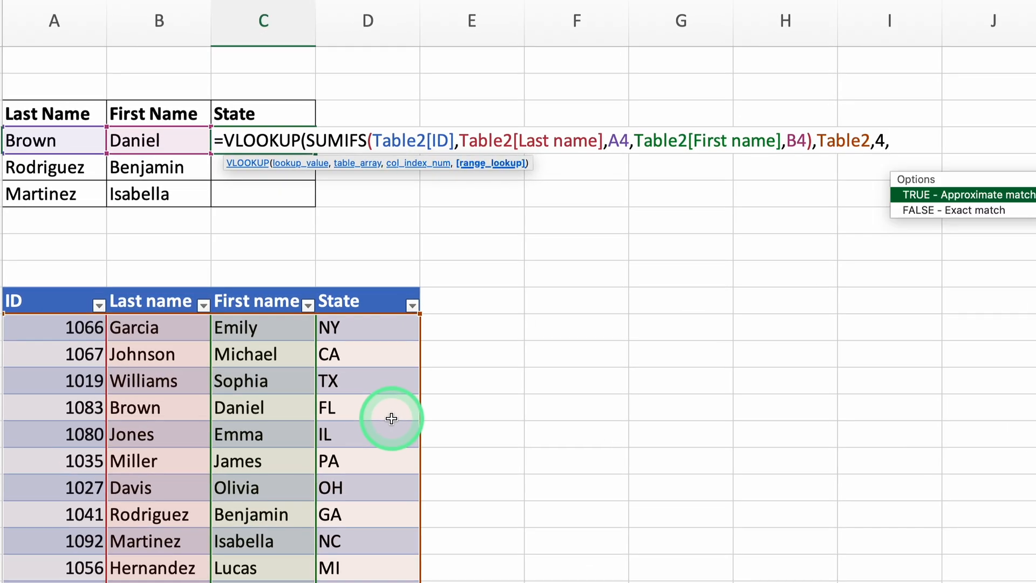
pyautogui.write('FALSE')
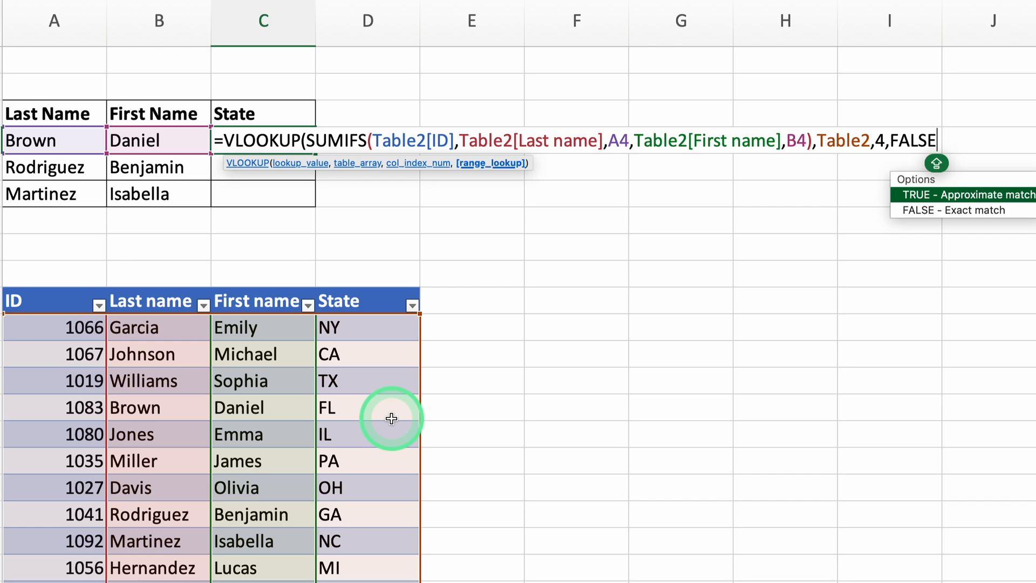
pyautogui.write(')')
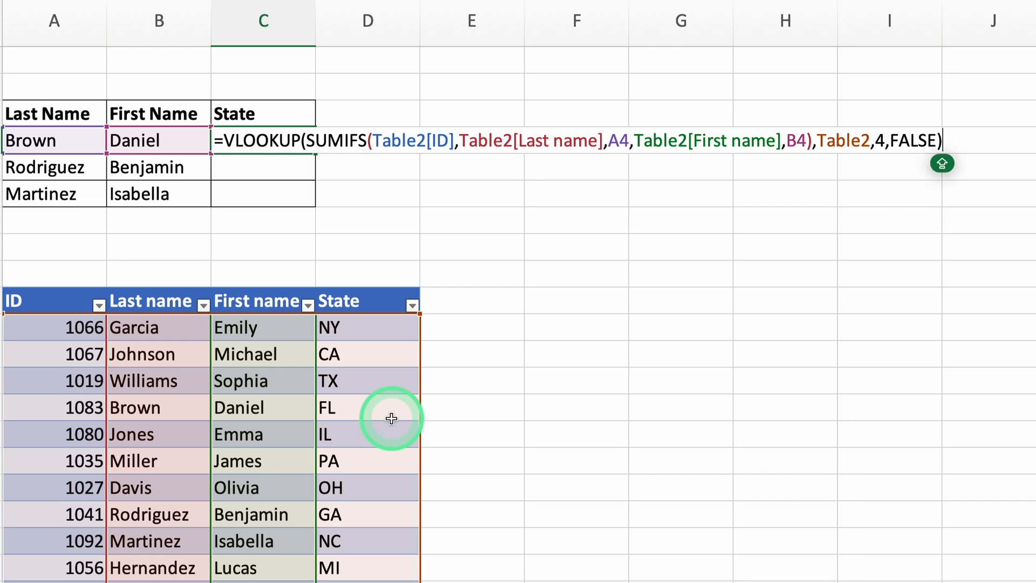
pyautogui.press('Enter')
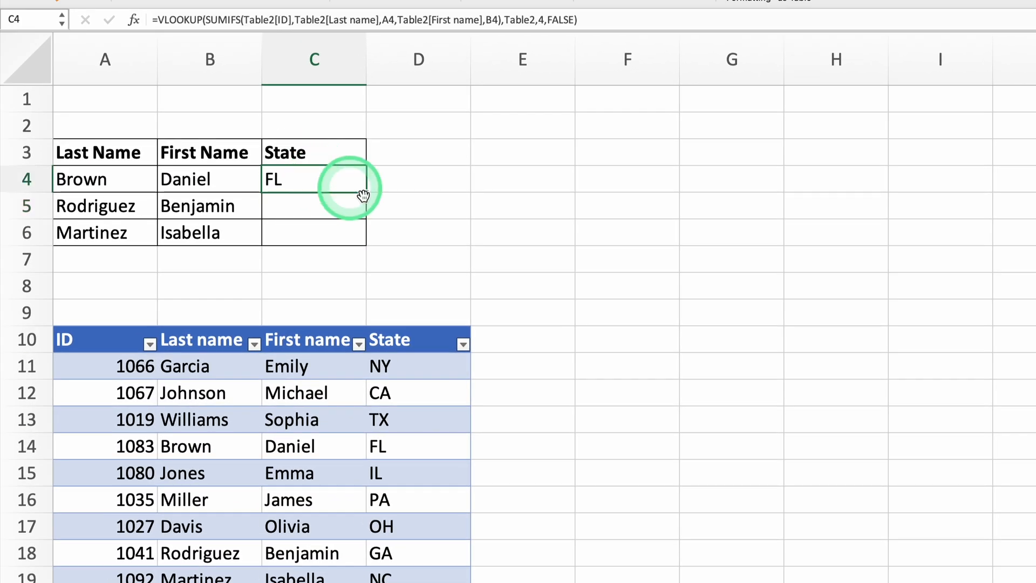
# Step: Fill the State formula to C6 giving GA and NC, and check Rodriguez and Martinez in the table
pyautogui.moveTo(360, 178); pyautogui.dragTo(361, 233)
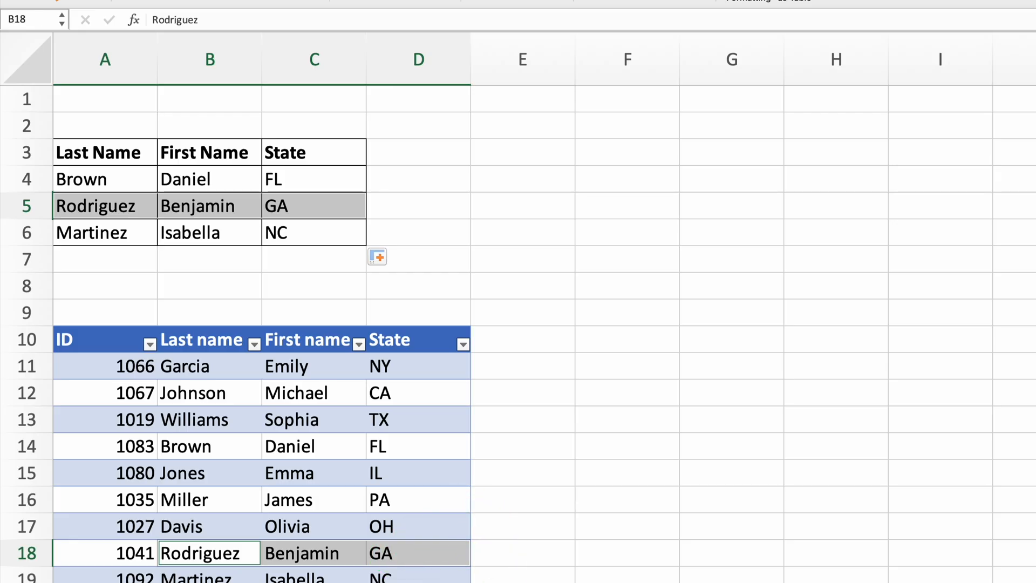
pyautogui.click(124, 233)
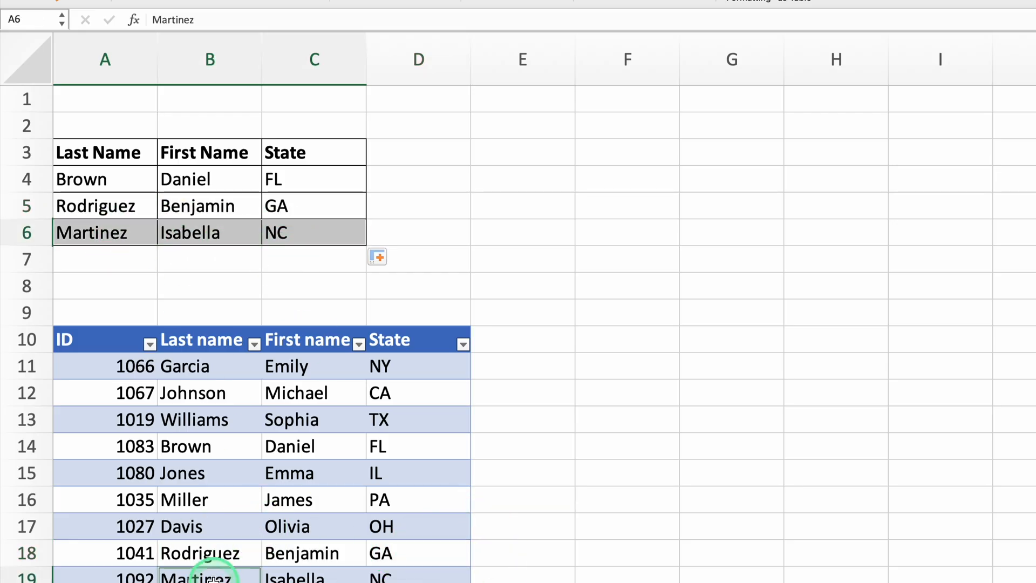
pyautogui.click(208, 578)
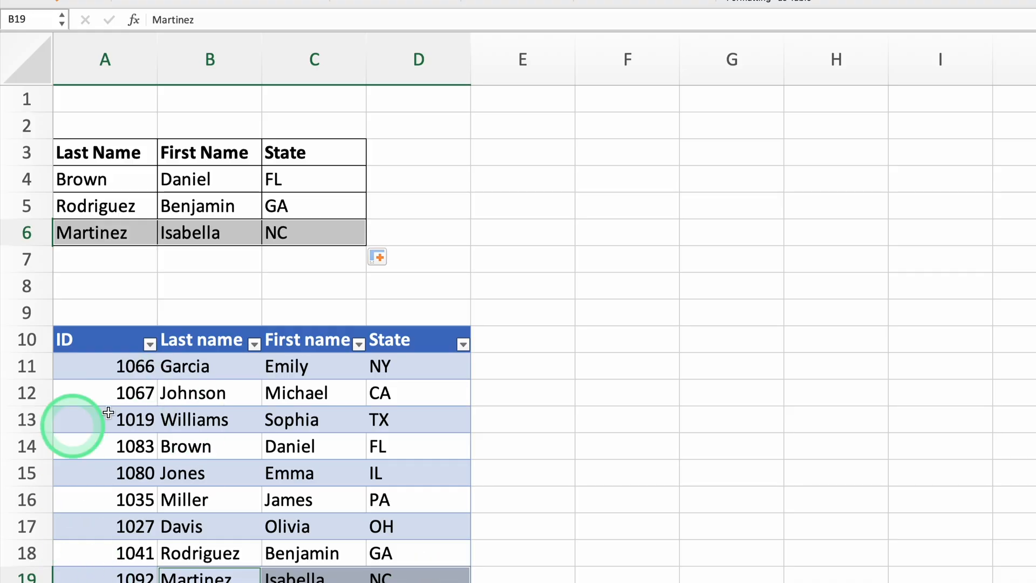
pyautogui.moveTo(234, 475)
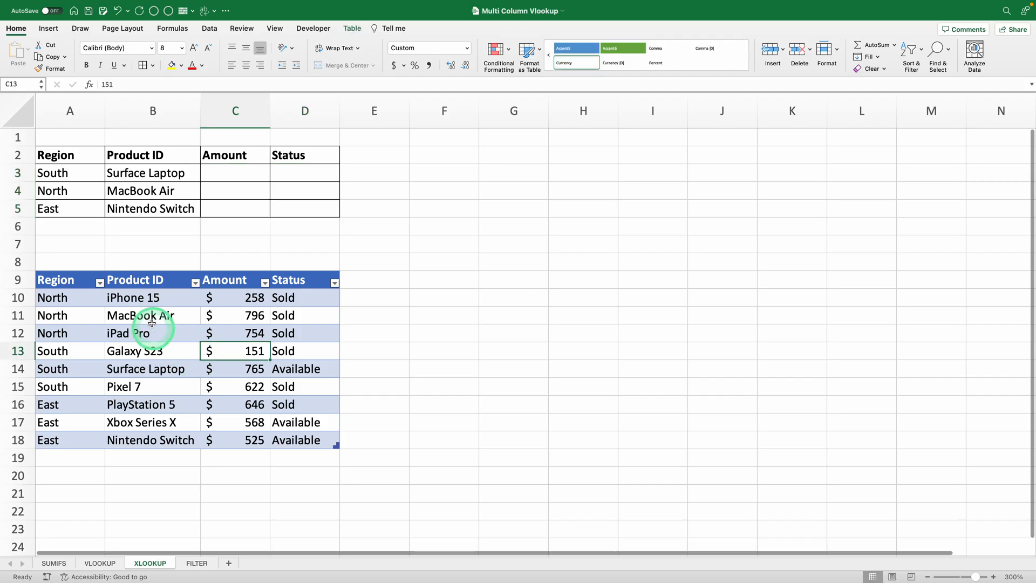
pyautogui.moveTo(173, 240)
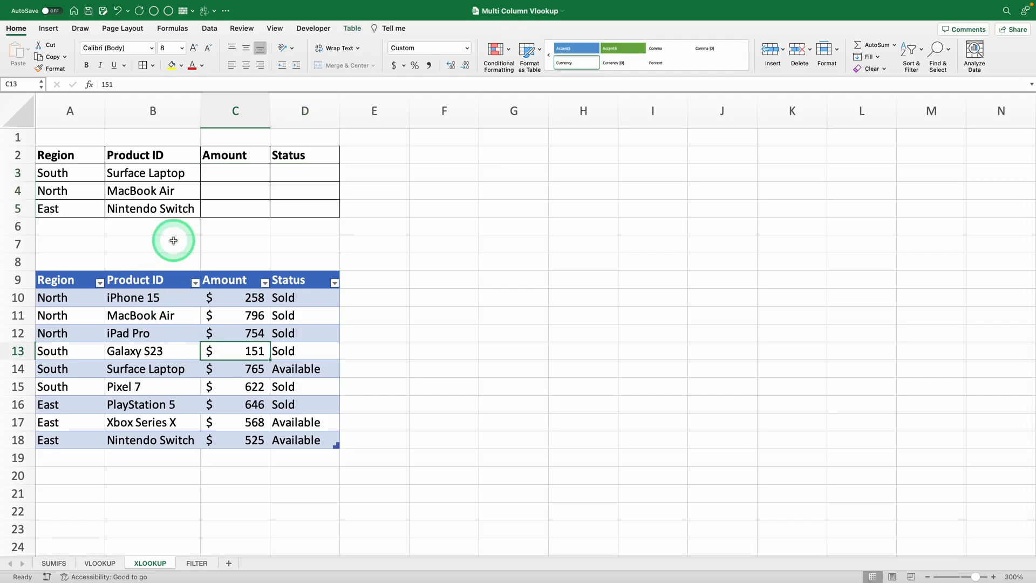
pyautogui.moveTo(180, 240)
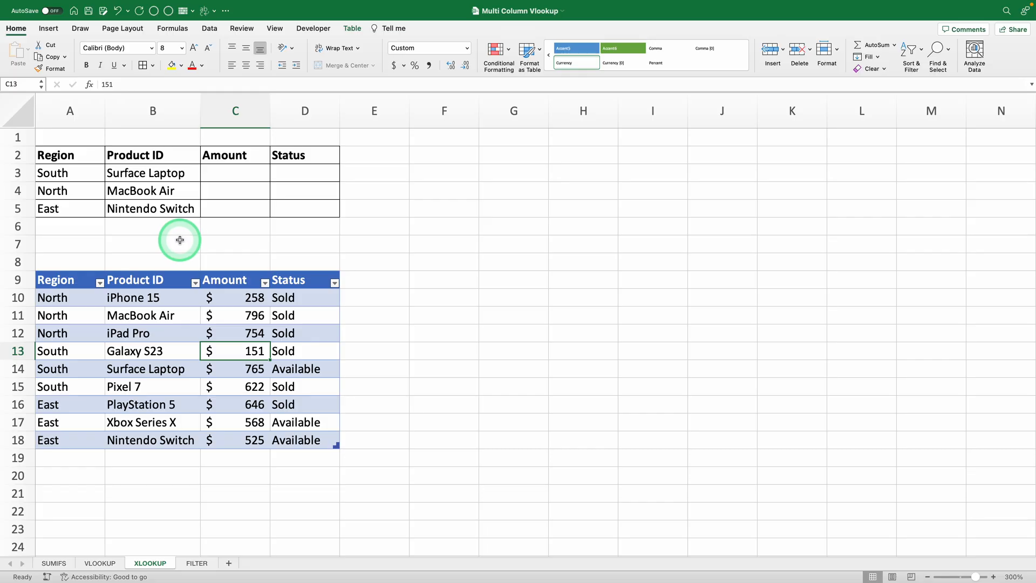
pyautogui.moveTo(153, 332)
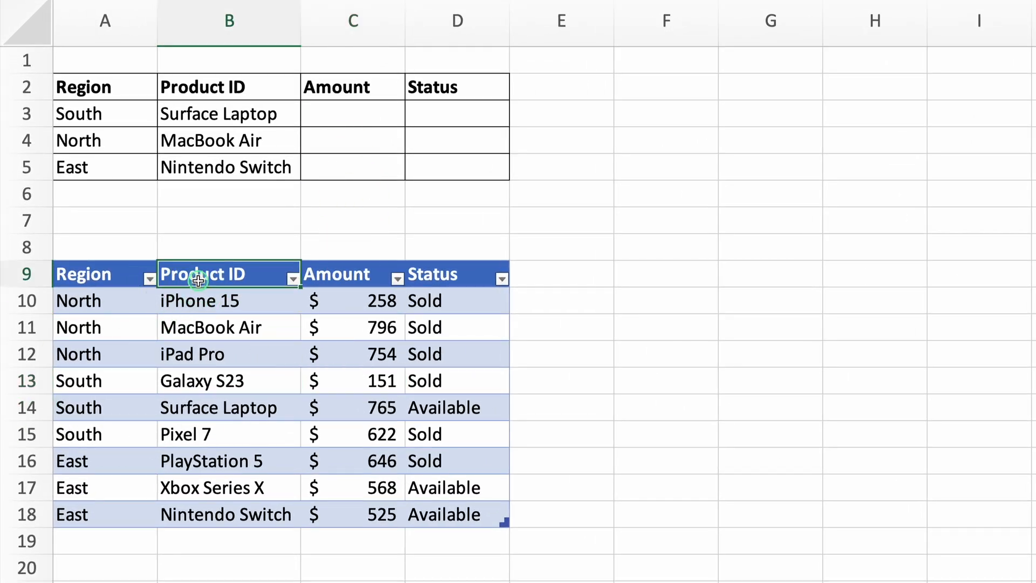
# Step: Start =XLOOKUP( in C3 with lookup value A3&B3 joining Region South and Surface Laptop
pyautogui.click(102, 275)
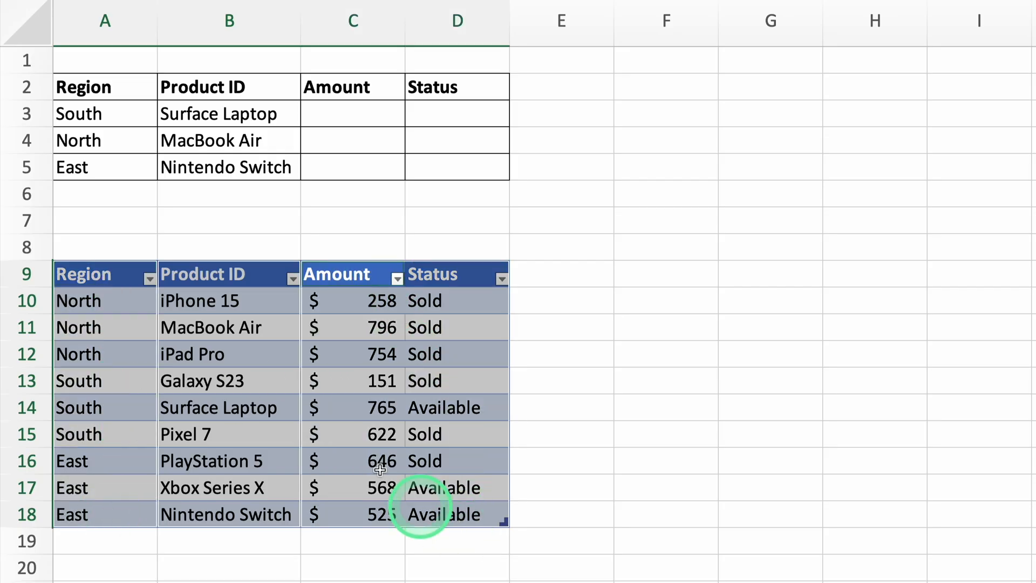
pyautogui.click(352, 114)
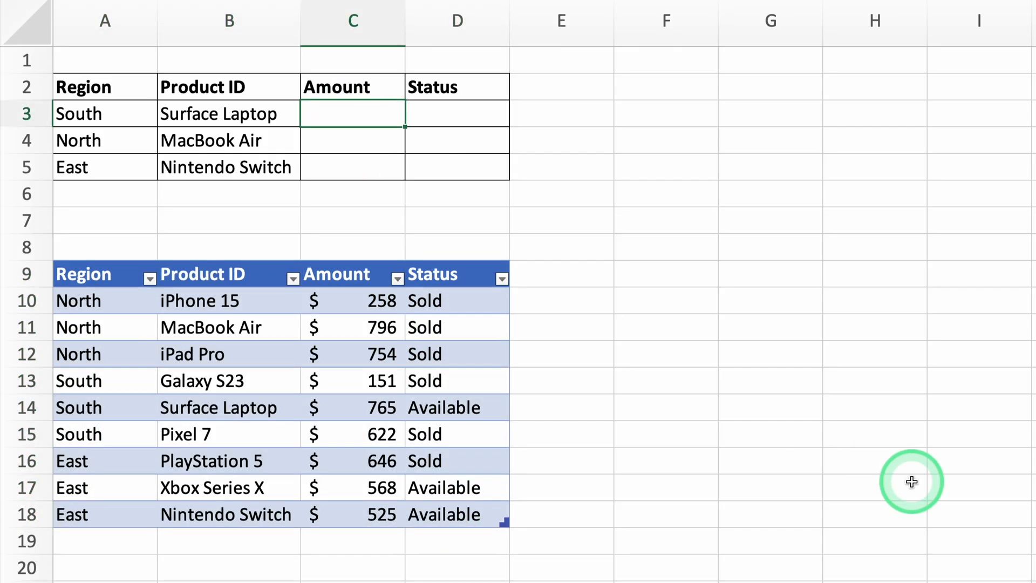
pyautogui.write('=XLOOKUP(')
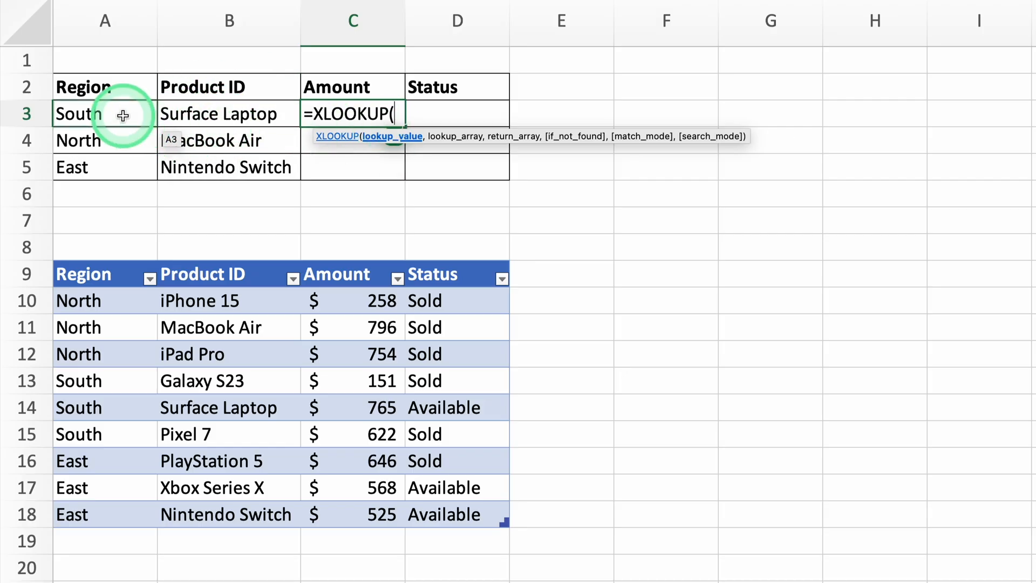
pyautogui.click(104, 114)
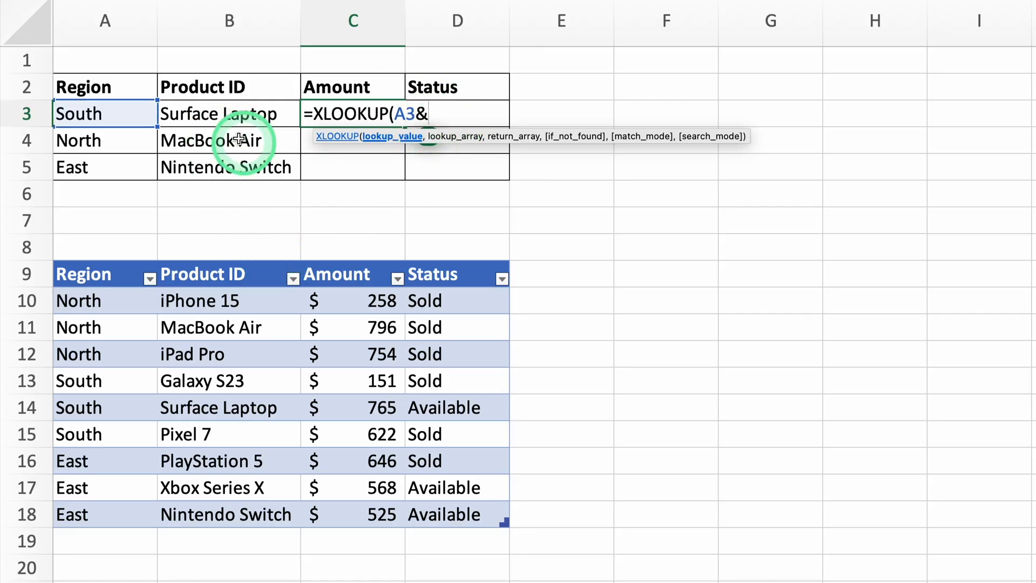
pyautogui.click(229, 113)
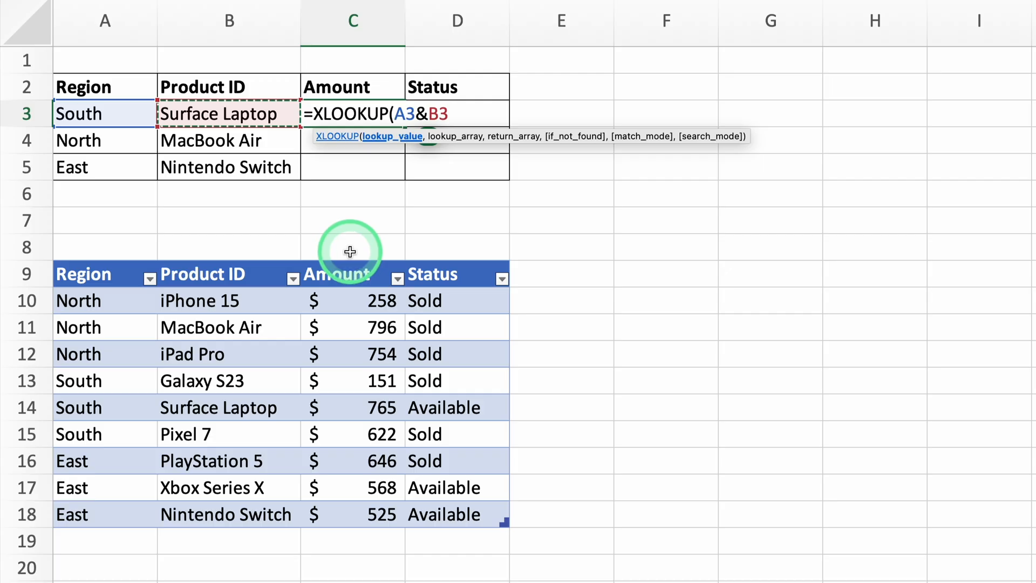
pyautogui.write(',')
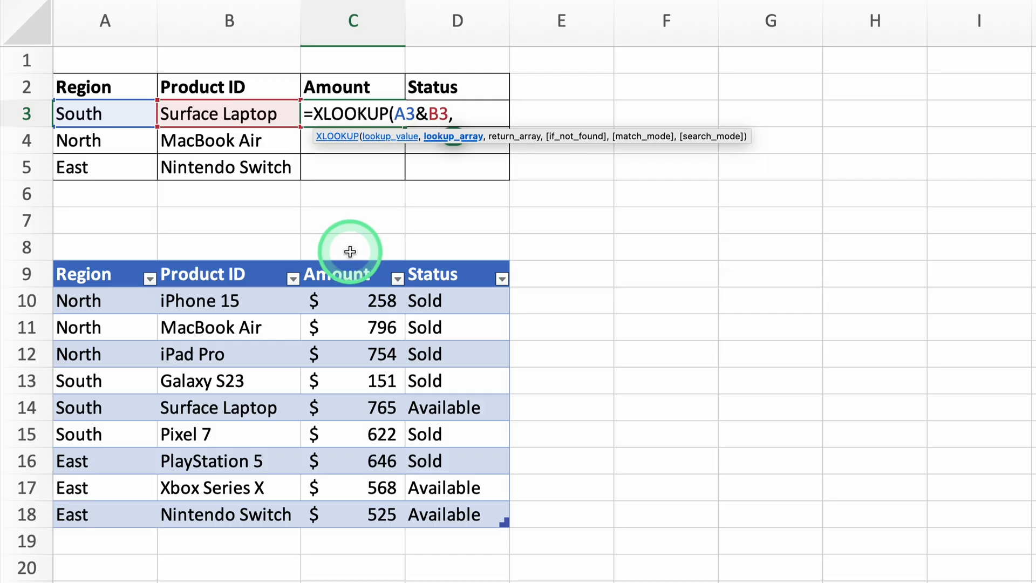
pyautogui.moveTo(121, 307)
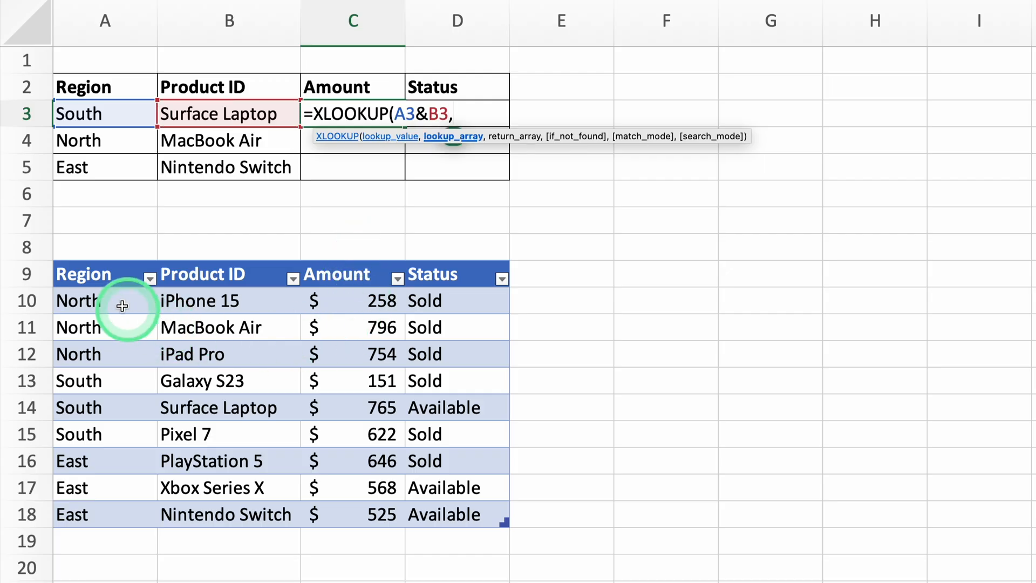
pyautogui.moveTo(123, 353)
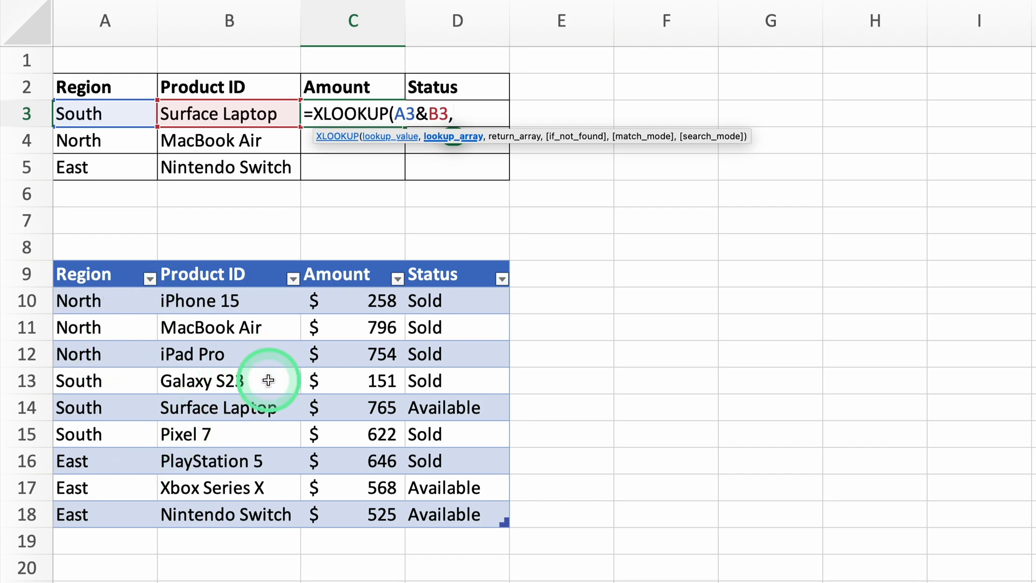
# Step: Finish the XLOOKUP against the Region column returning Amount and Status: 765 Available
pyautogui.click(97, 300)
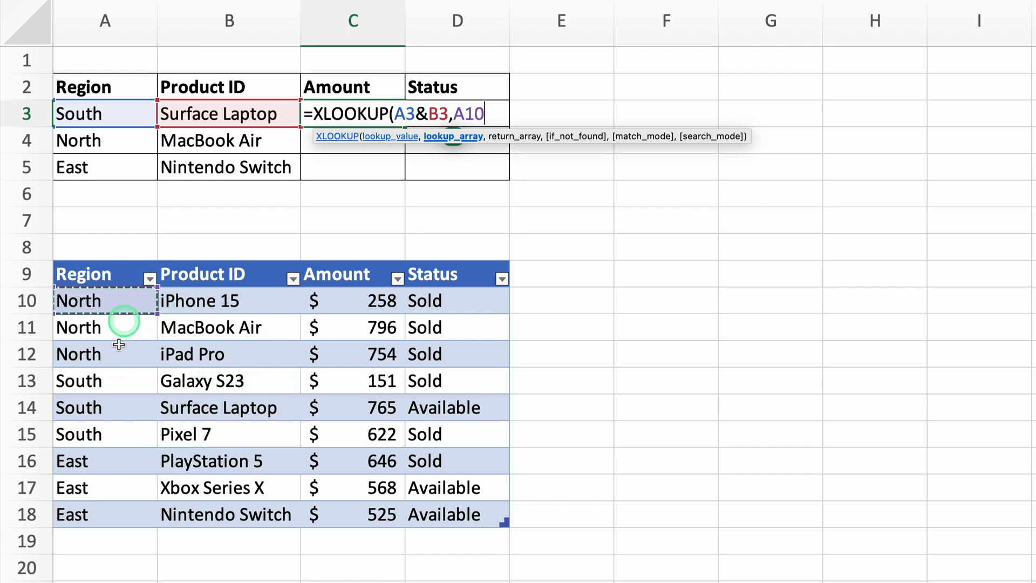
pyautogui.moveTo(105, 301); pyautogui.dragTo(95, 514)
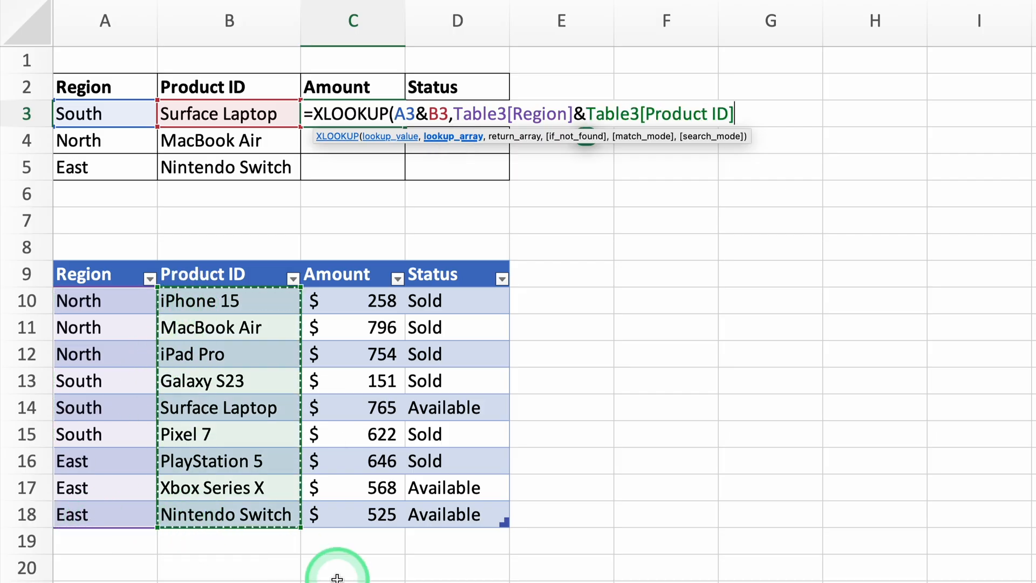
pyautogui.write(',')
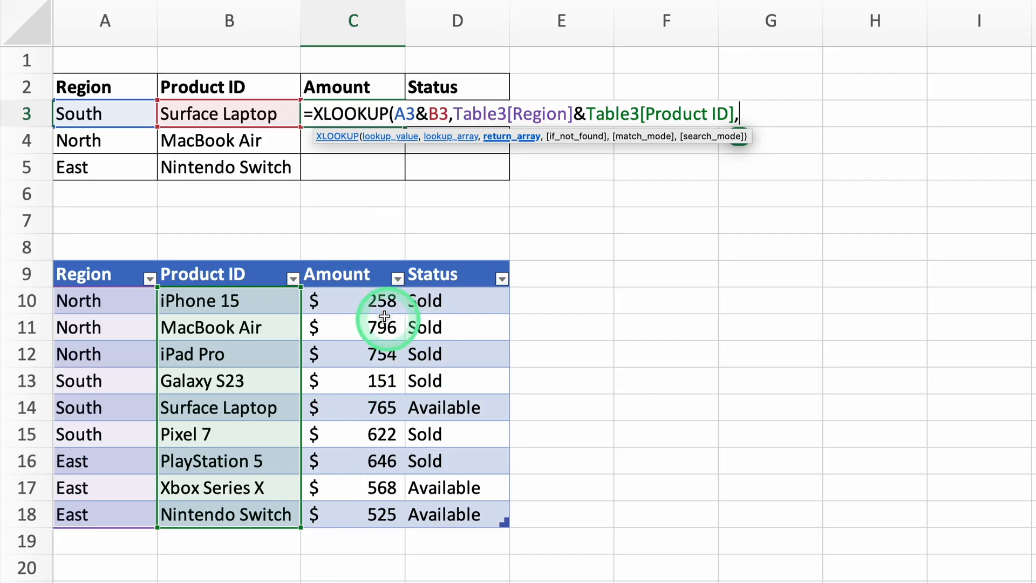
pyautogui.click(352, 300)
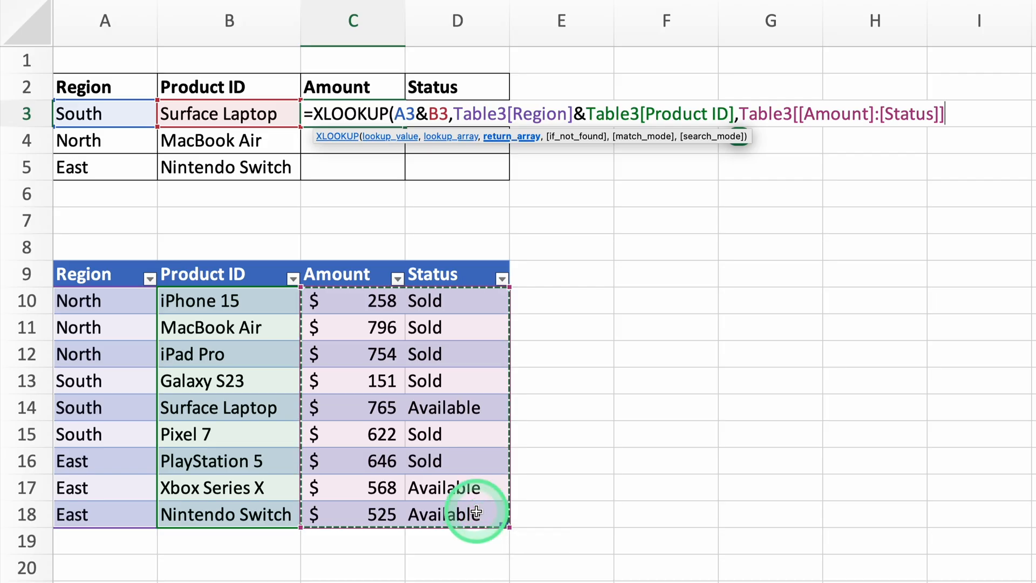
pyautogui.press('Enter')
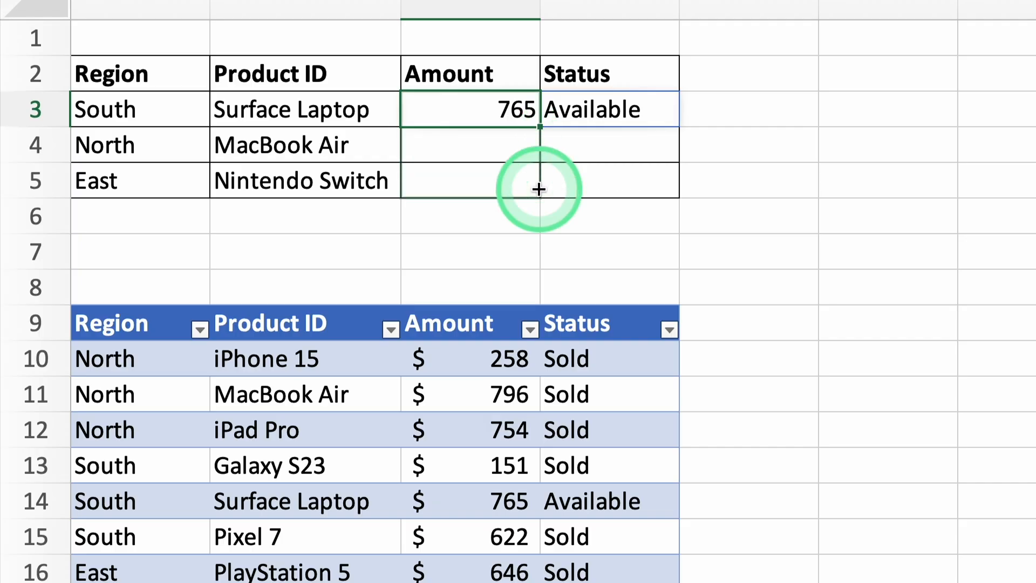
# Step: Fill the XLOOKUP down to rows 4 and 5: 796 Sold and 525 Available
pyautogui.moveTo(538, 122); pyautogui.dragTo(539, 192)
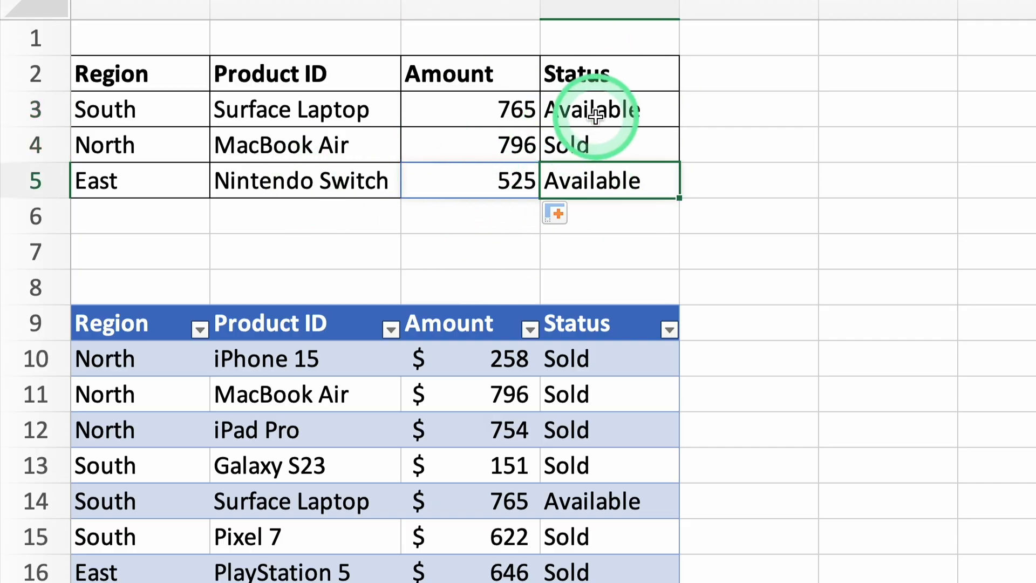
pyautogui.moveTo(654, 138)
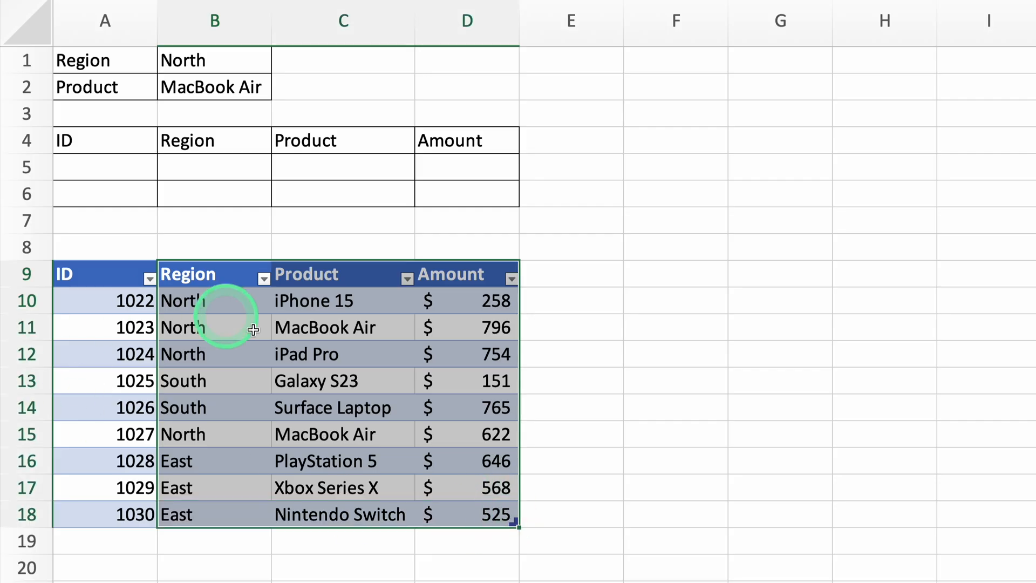
# Step: Begin a FILTER in A5 over Table4, matching Region&Product against the North value in B1
pyautogui.click(106, 171)
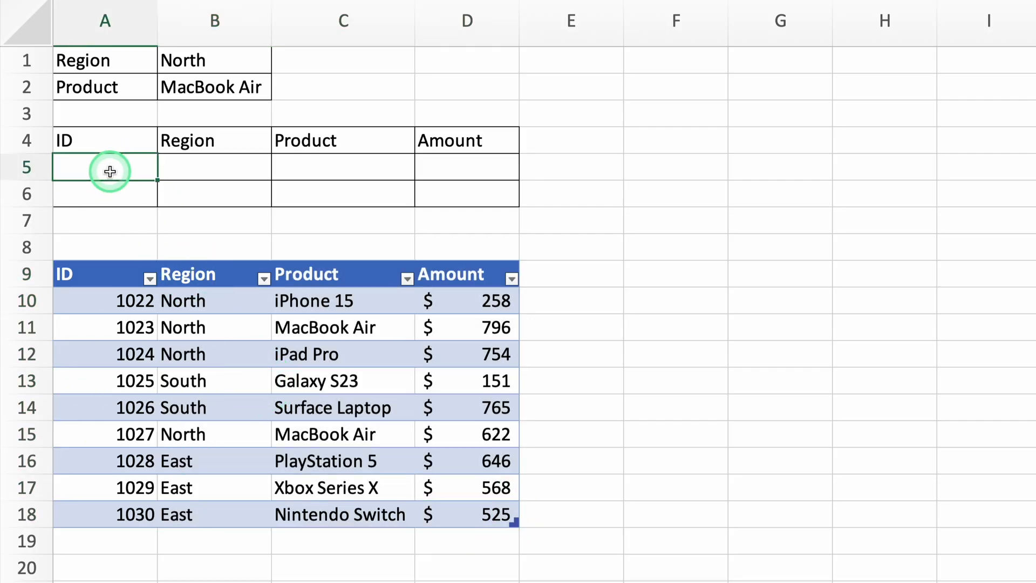
pyautogui.write('=FIL')
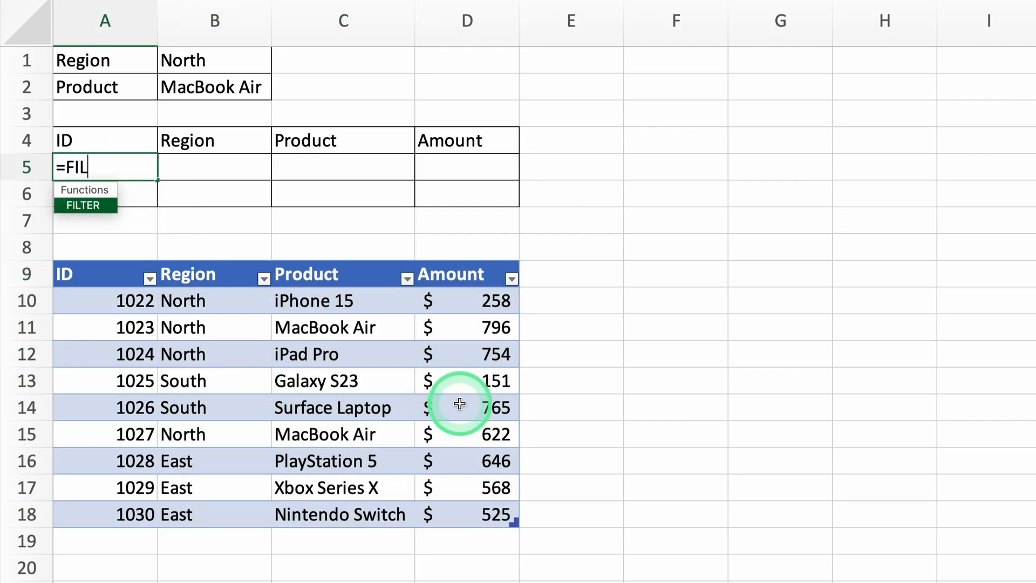
pyautogui.write('TER(')
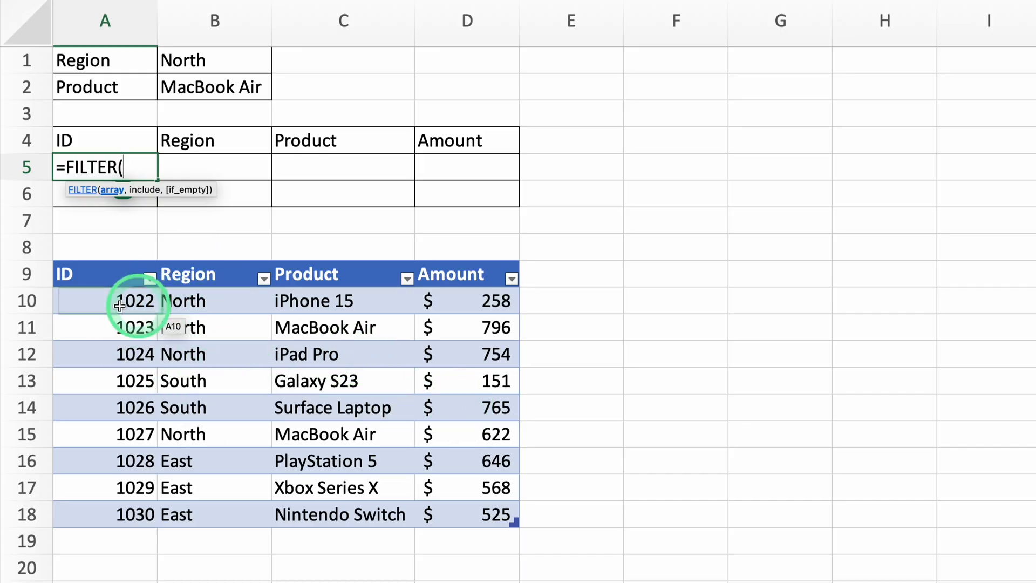
pyautogui.moveTo(118, 301); pyautogui.dragTo(475, 546)
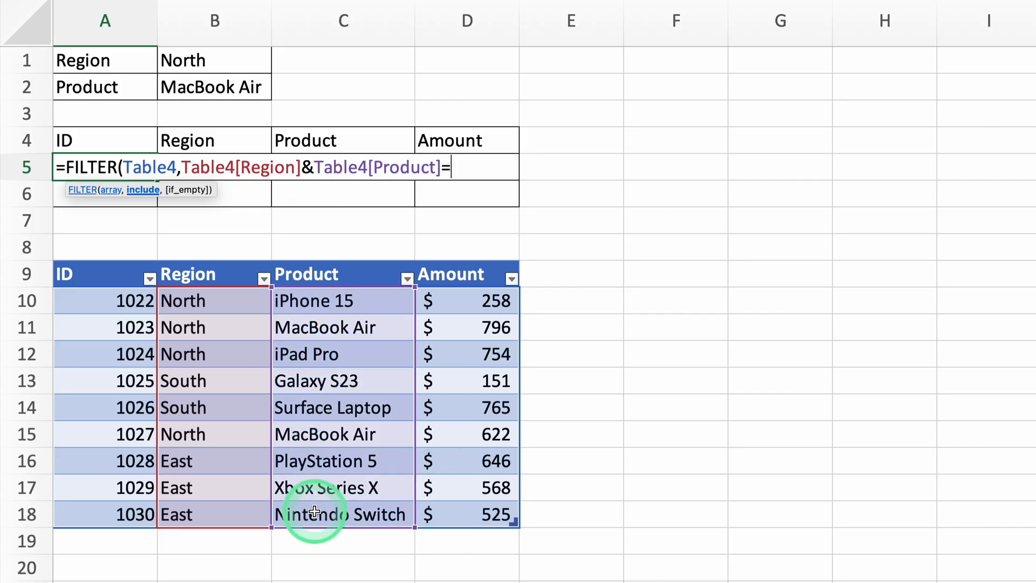
pyautogui.click(192, 61)
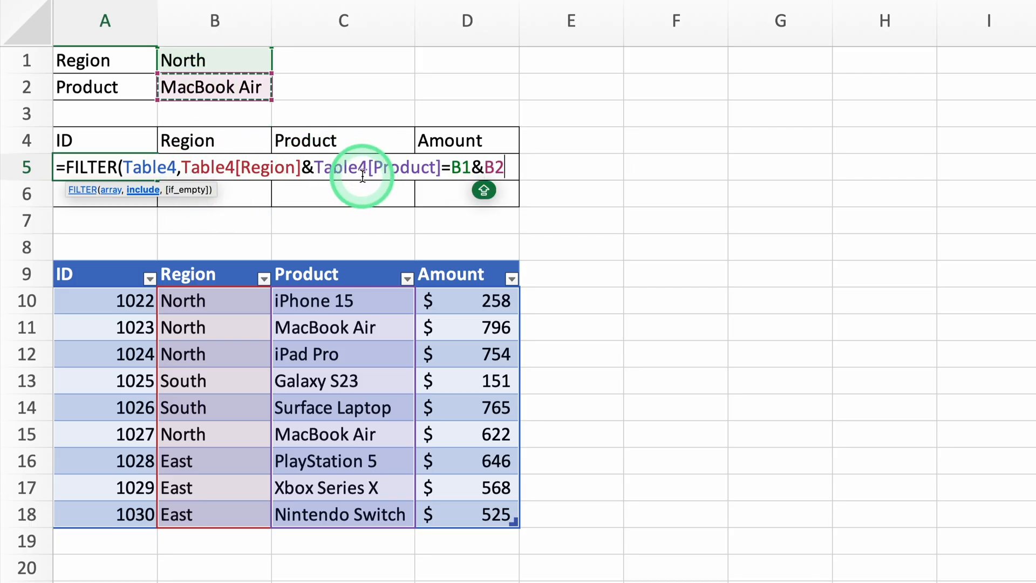
pyautogui.moveTo(561, 189)
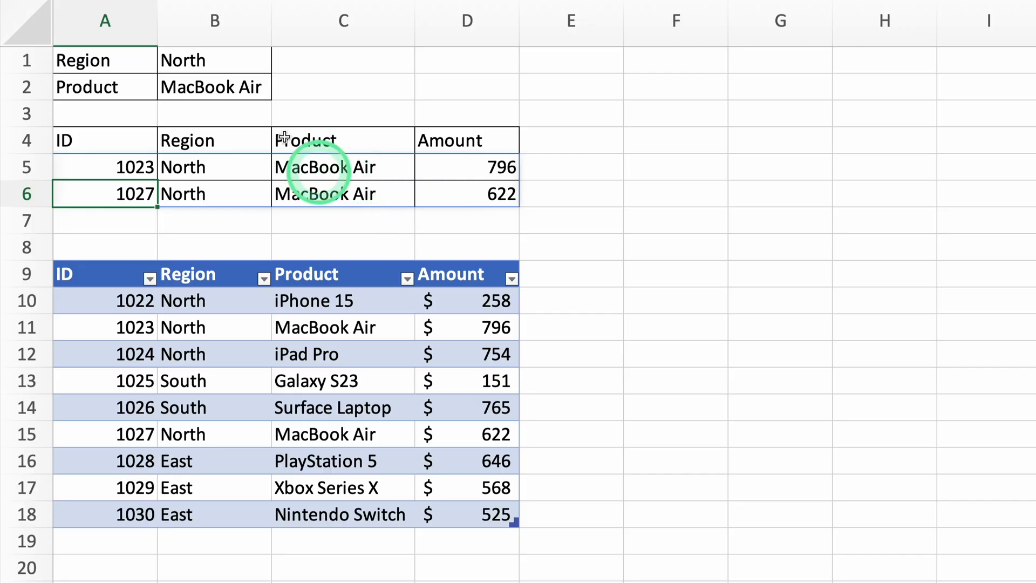
pyautogui.moveTo(213, 61)
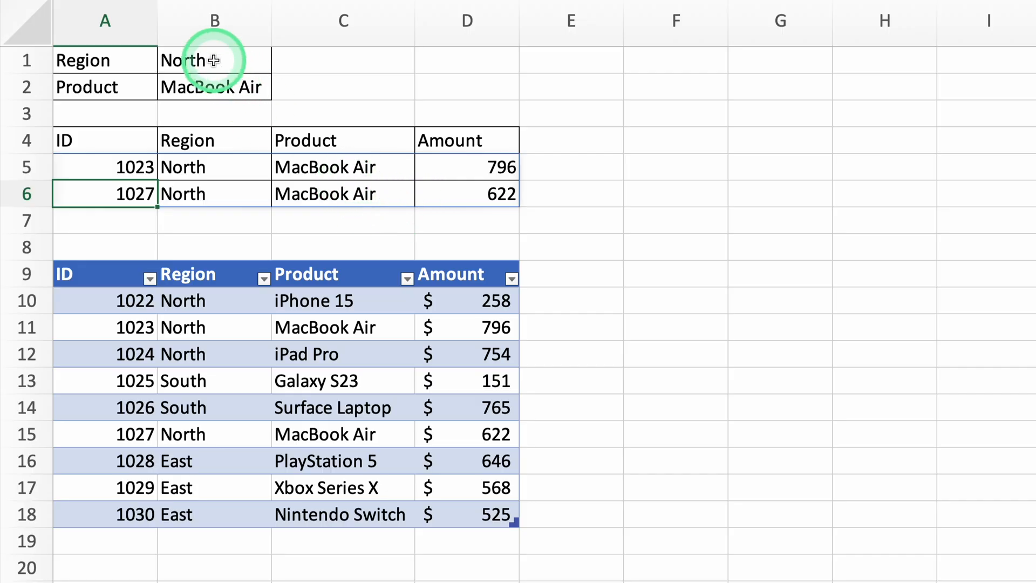
pyautogui.moveTo(234, 212)
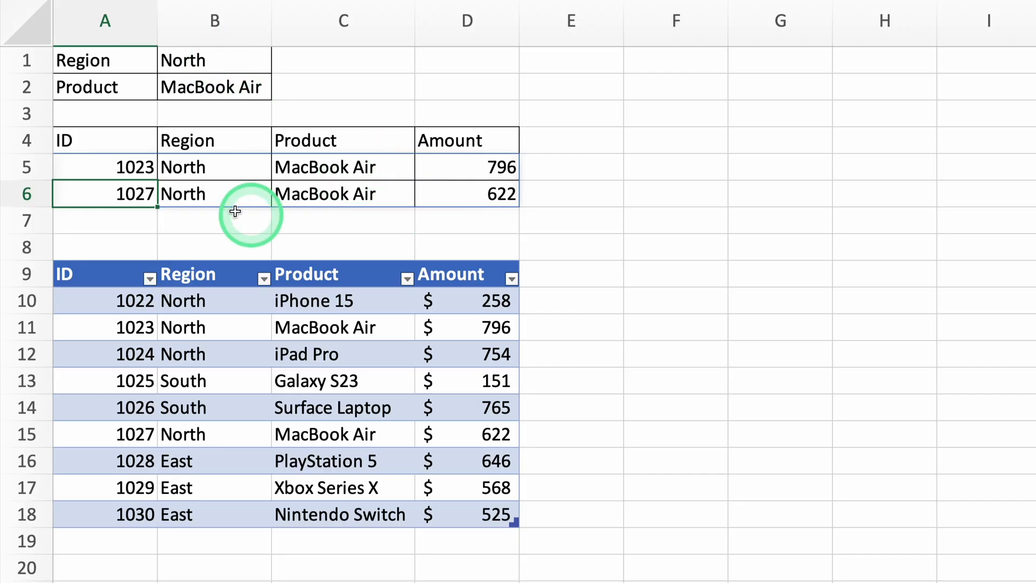
# Step: Complete the FILTER so it spills North MacBook Air rows 1023 (796) and 1027 (622)
pyautogui.click(104, 166)
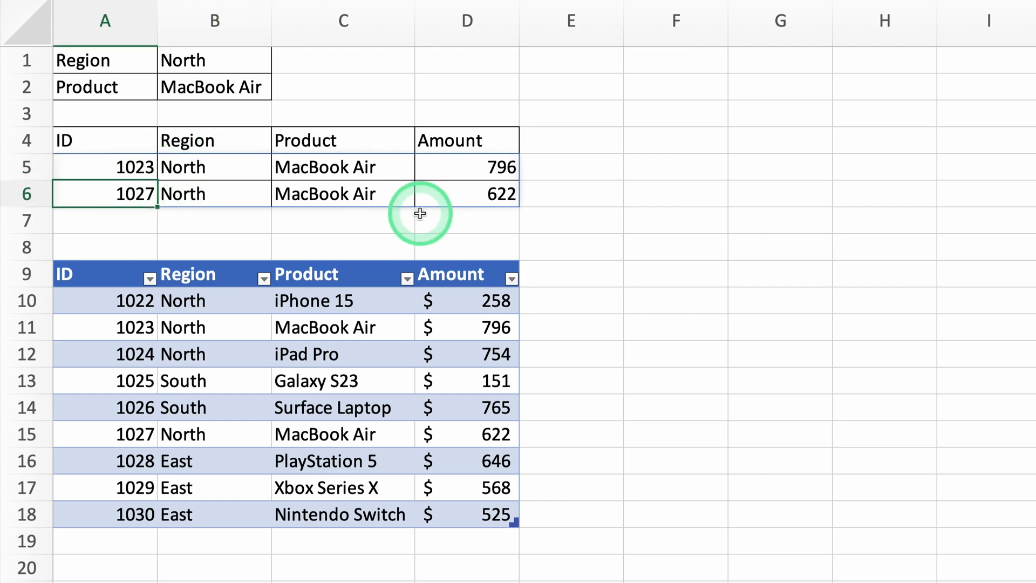
pyautogui.moveTo(406, 168)
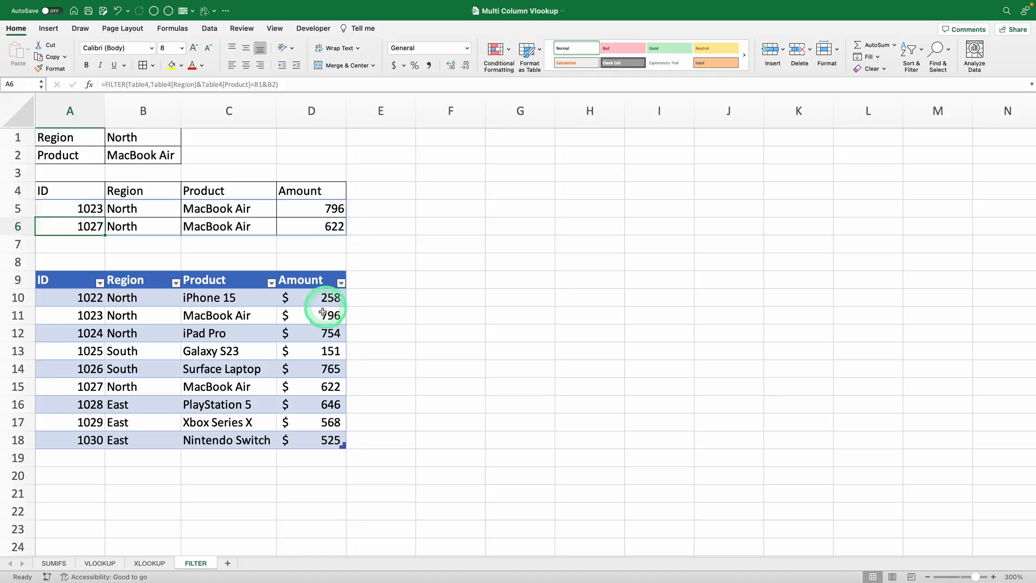
pyautogui.moveTo(104, 546)
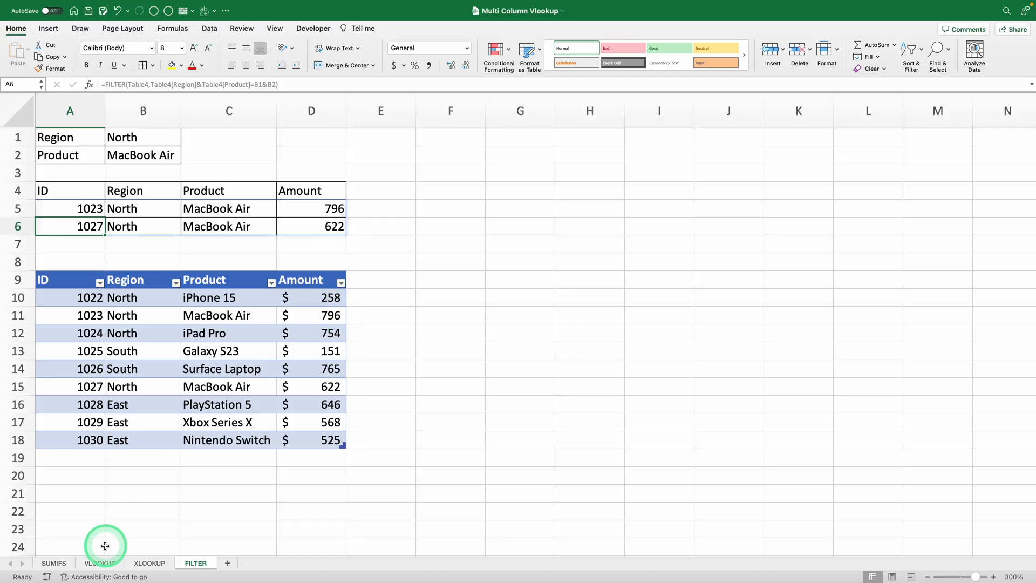
pyautogui.click(58, 564)
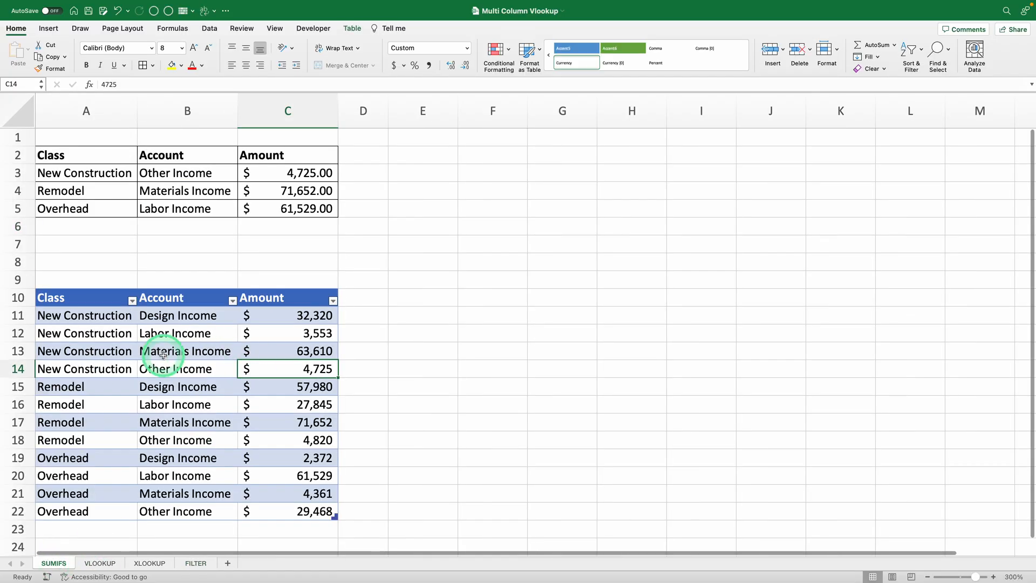
pyautogui.moveTo(311, 182)
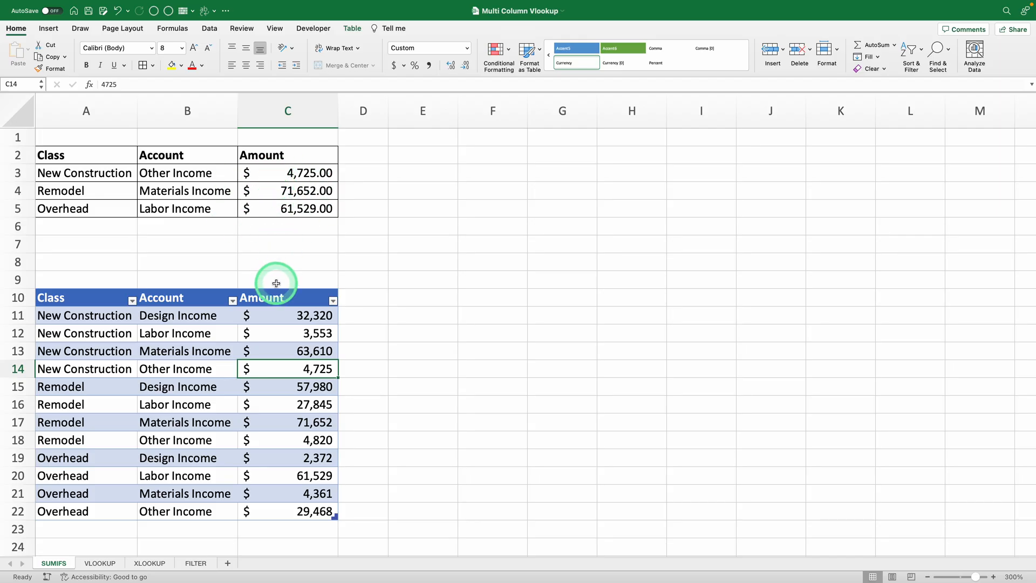
pyautogui.click(99, 563)
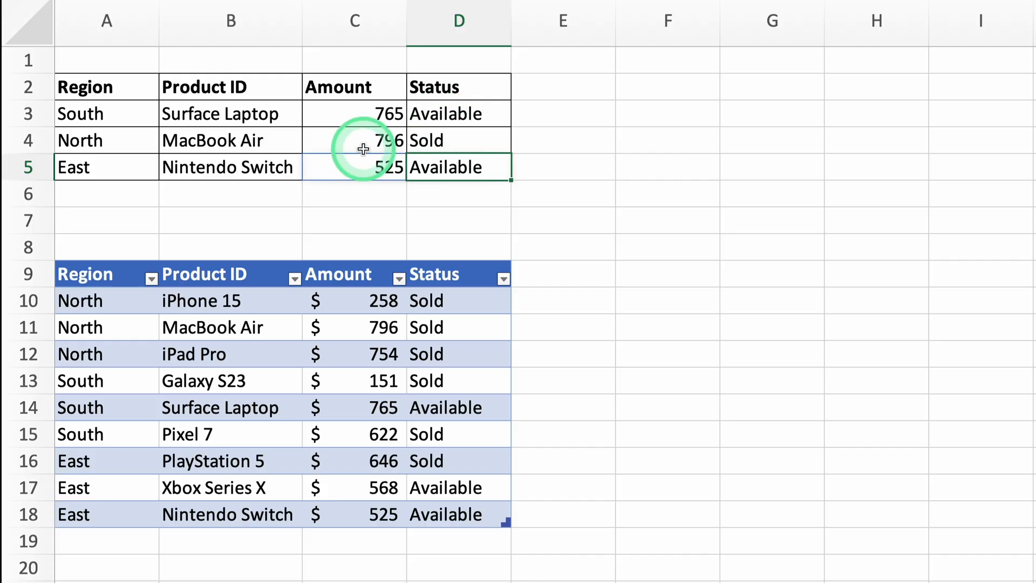
pyautogui.click(354, 87)
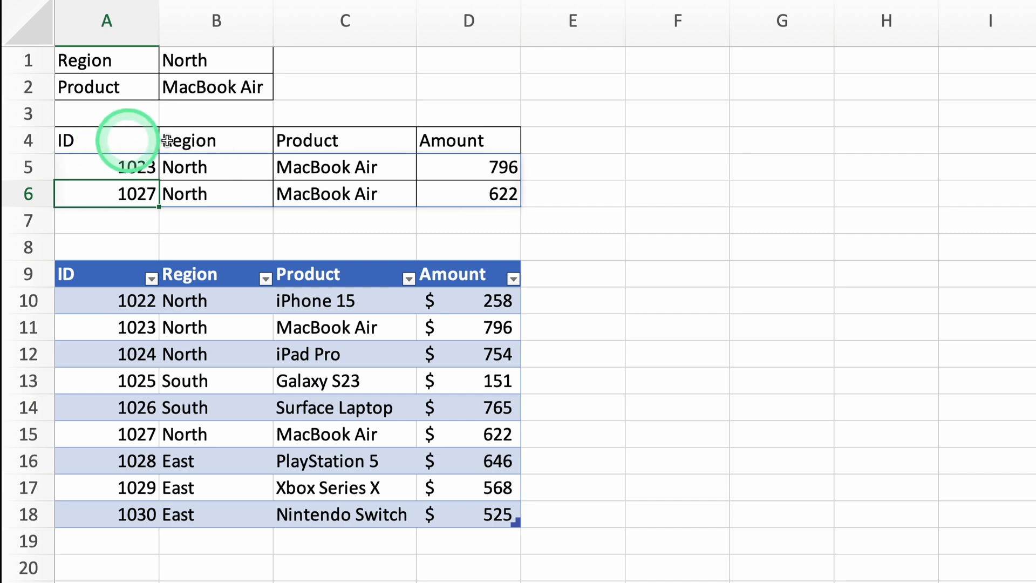
pyautogui.moveTo(345, 167)
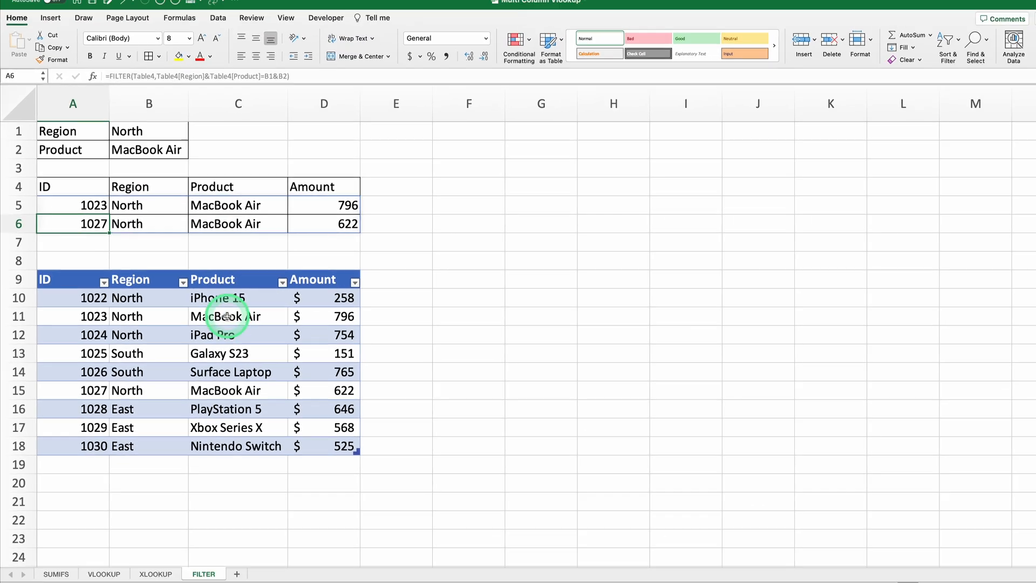
pyautogui.click(225, 316)
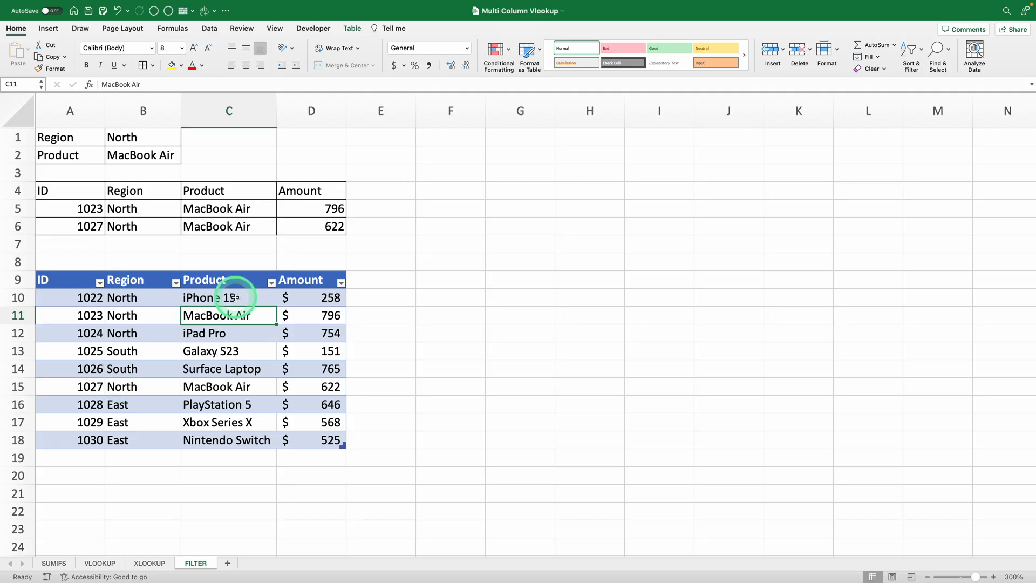